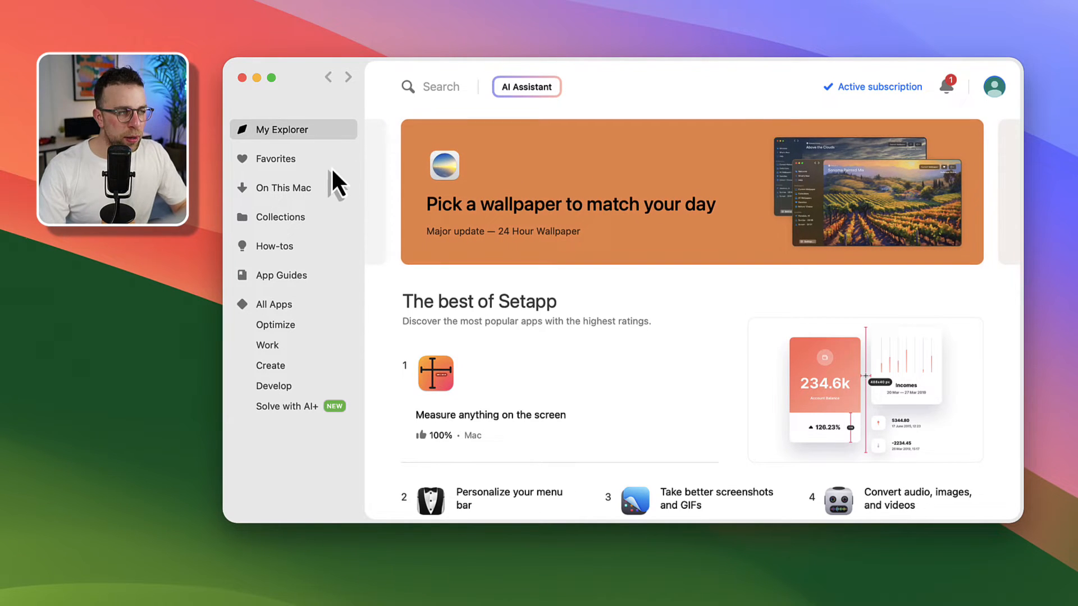
{"action": "mouse_move", "coordinate": [305, 240]}
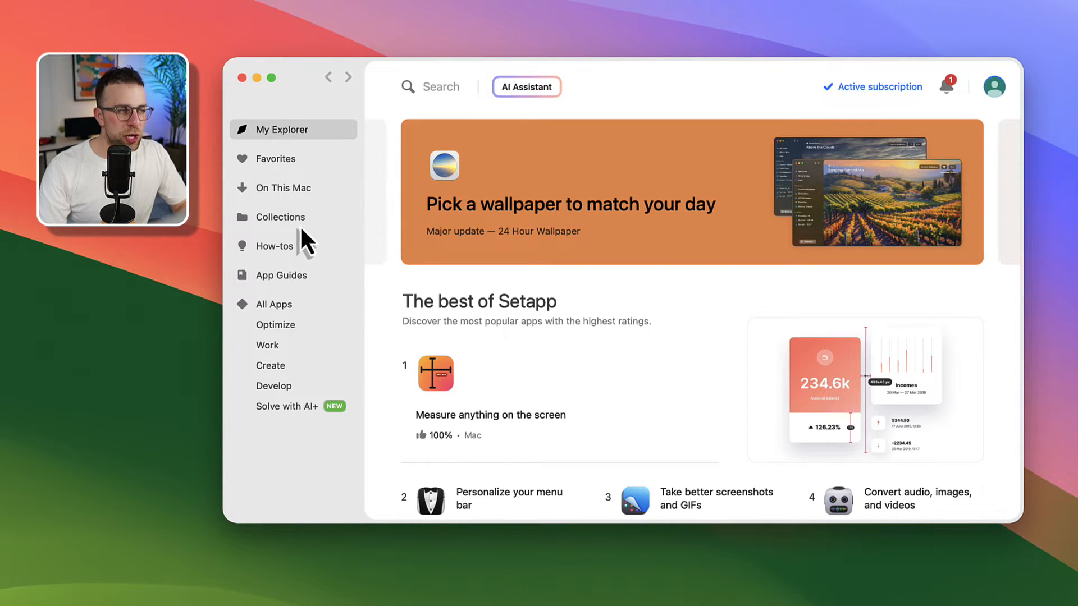
Open Collections and scroll down to the Designer's toolkit and Developer's toolkit bundles
{"action": "left_click", "coordinate": [281, 216]}
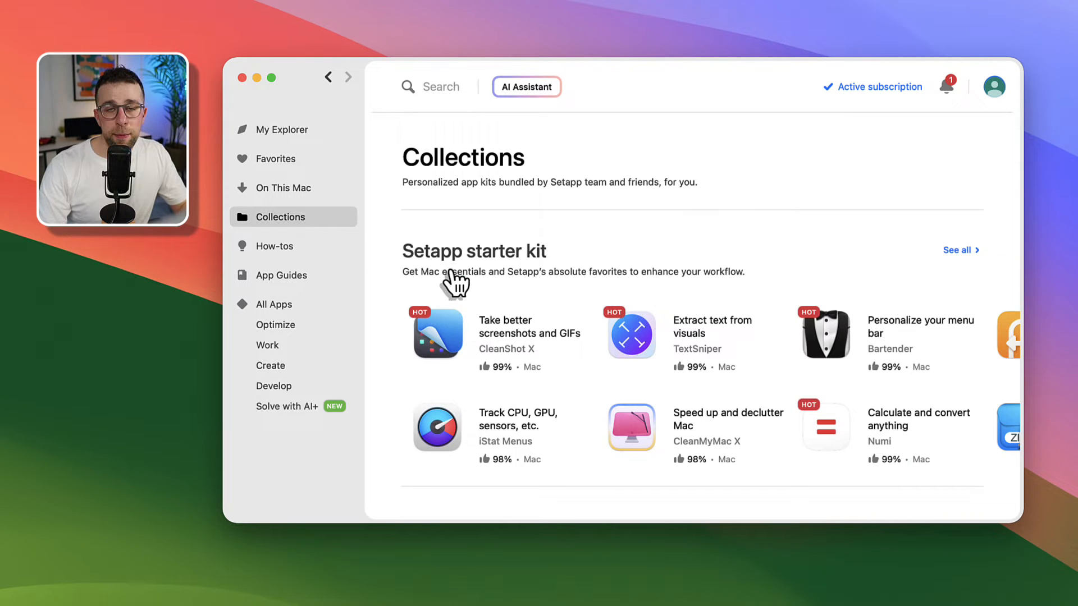
{"action": "scroll", "scroll_direction": "down", "scroll_amount": 3}
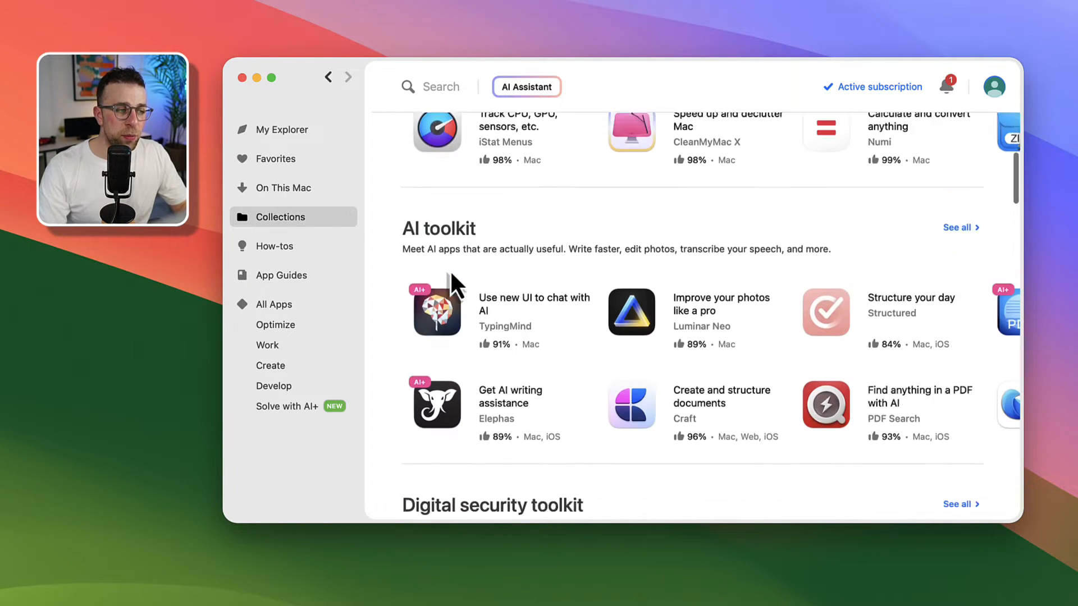
{"action": "scroll", "scroll_direction": "down", "scroll_amount": 3}
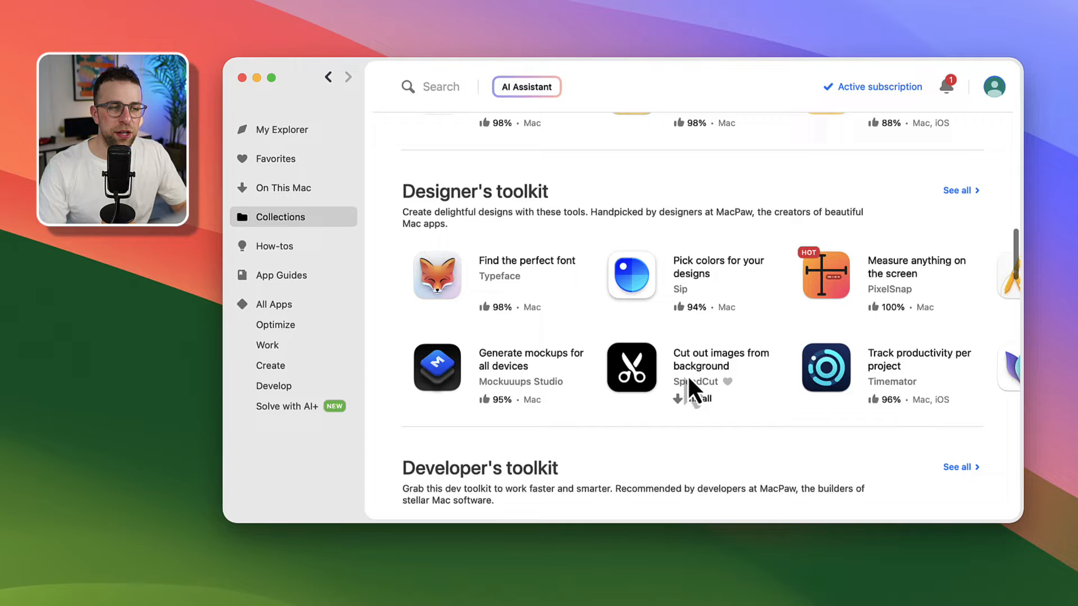
{"action": "scroll", "scroll_direction": "right", "scroll_amount": 3}
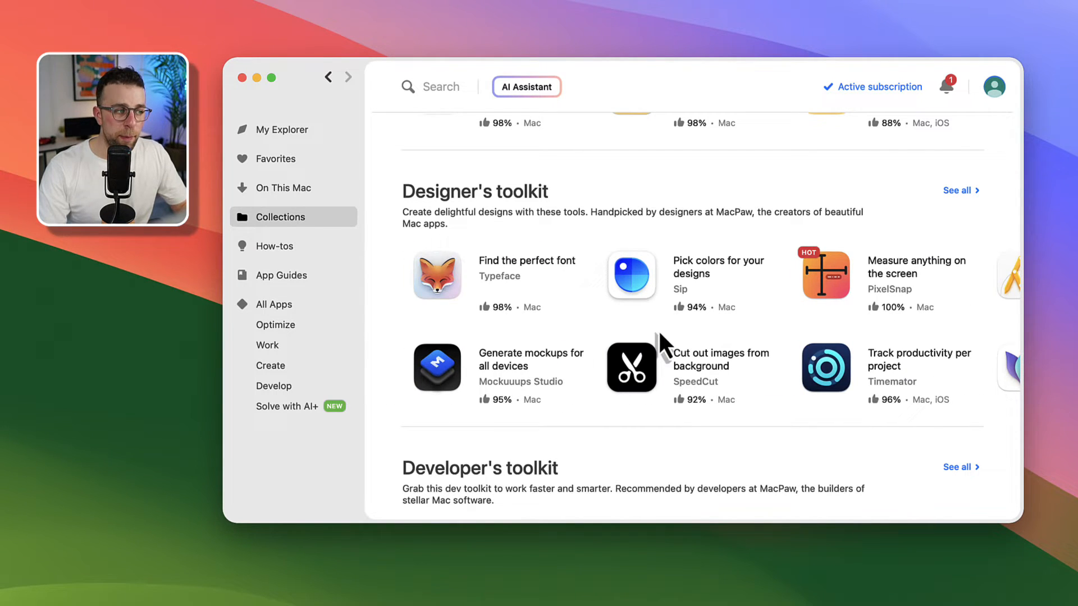
{"action": "mouse_move", "coordinate": [296, 347]}
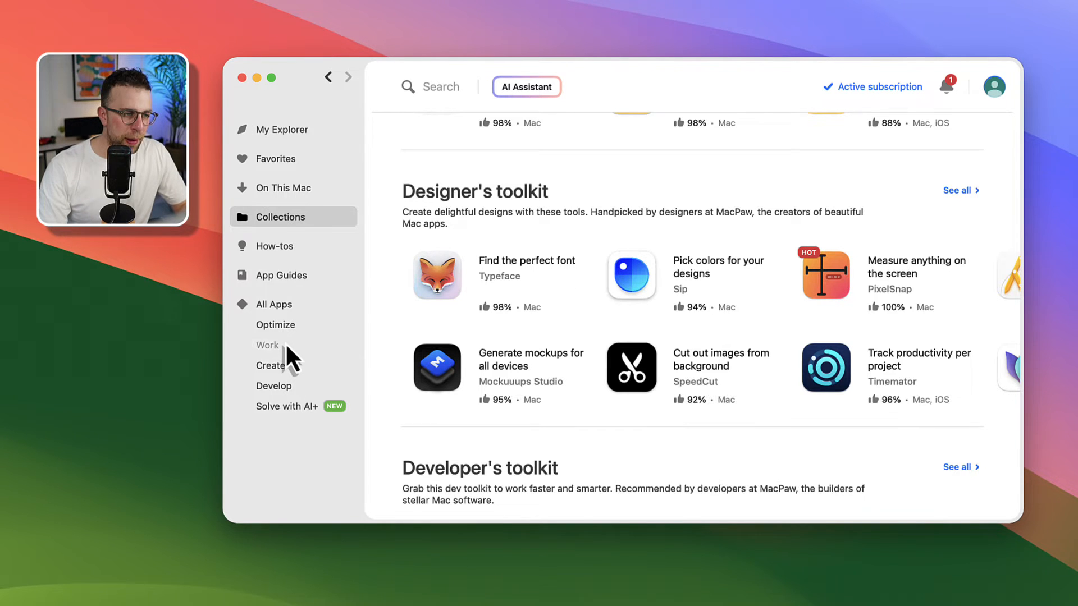
Open the Work category under All Apps and scroll through its apps
{"action": "left_click", "coordinate": [268, 345]}
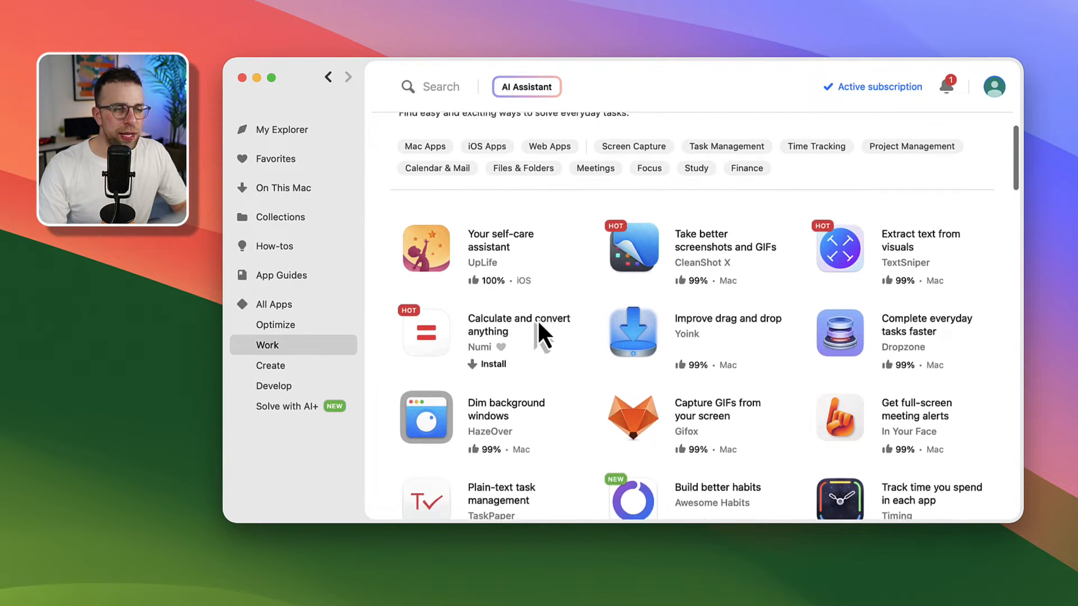
{"action": "scroll", "scroll_direction": "up", "scroll_amount": 3}
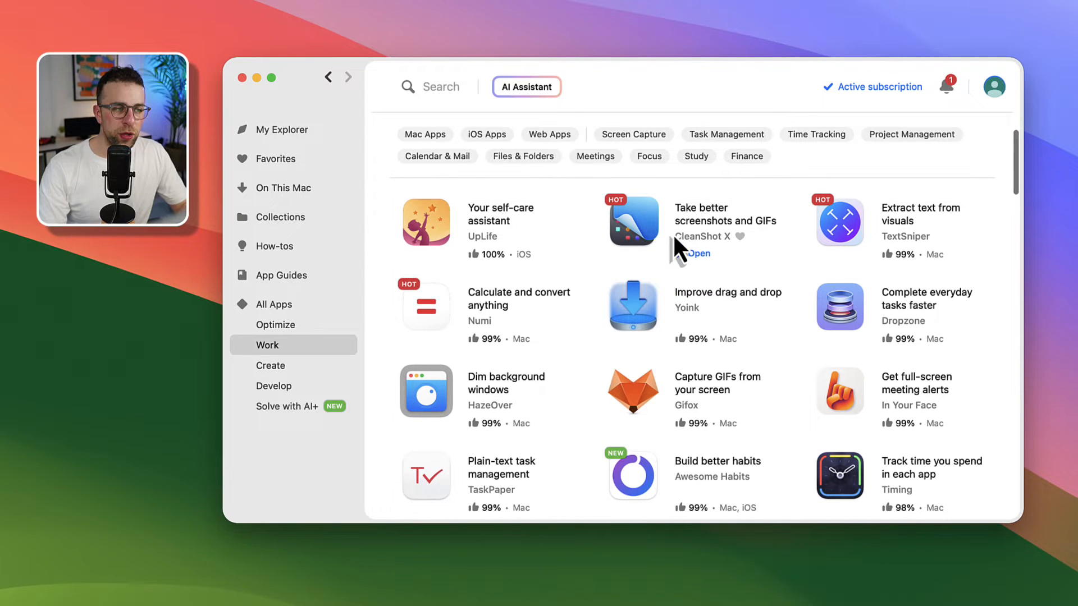
{"action": "mouse_move", "coordinate": [663, 488]}
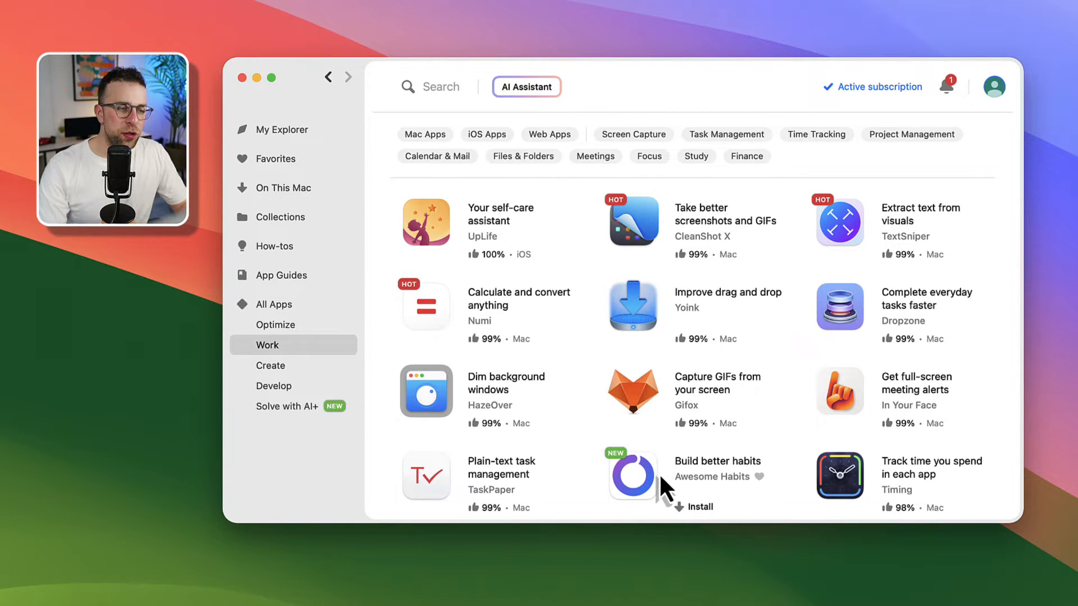
{"action": "scroll", "scroll_direction": "down", "scroll_amount": 3}
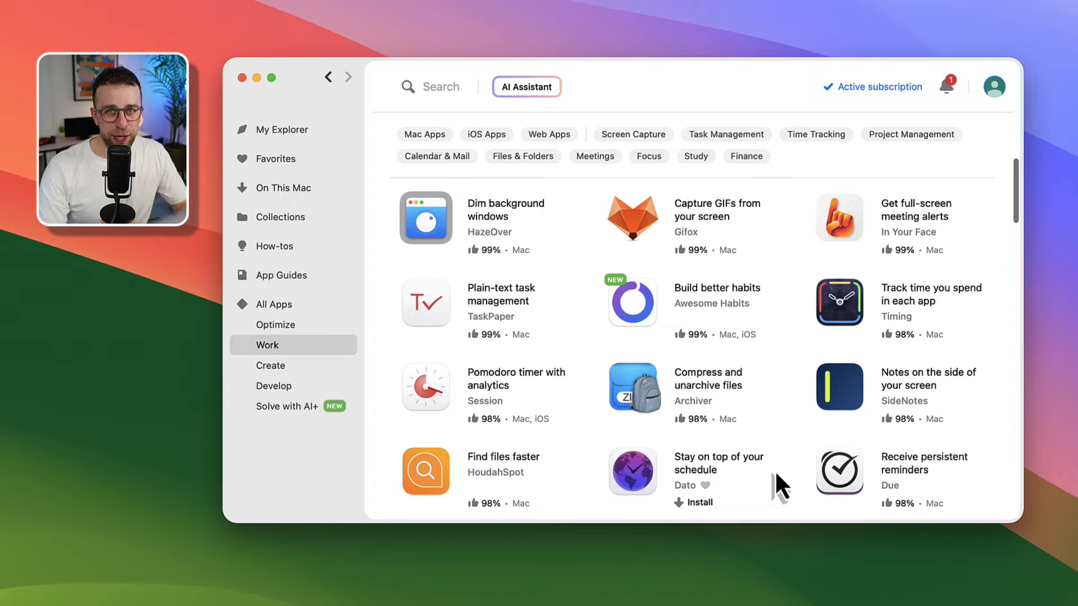
{"action": "mouse_move", "coordinate": [711, 426]}
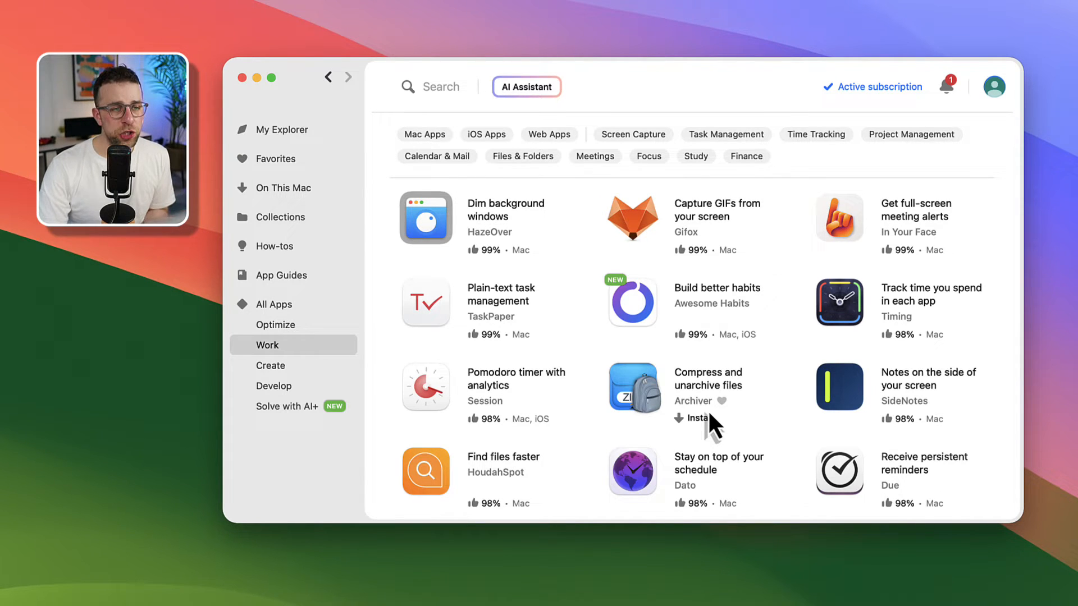
{"action": "mouse_move", "coordinate": [636, 327]}
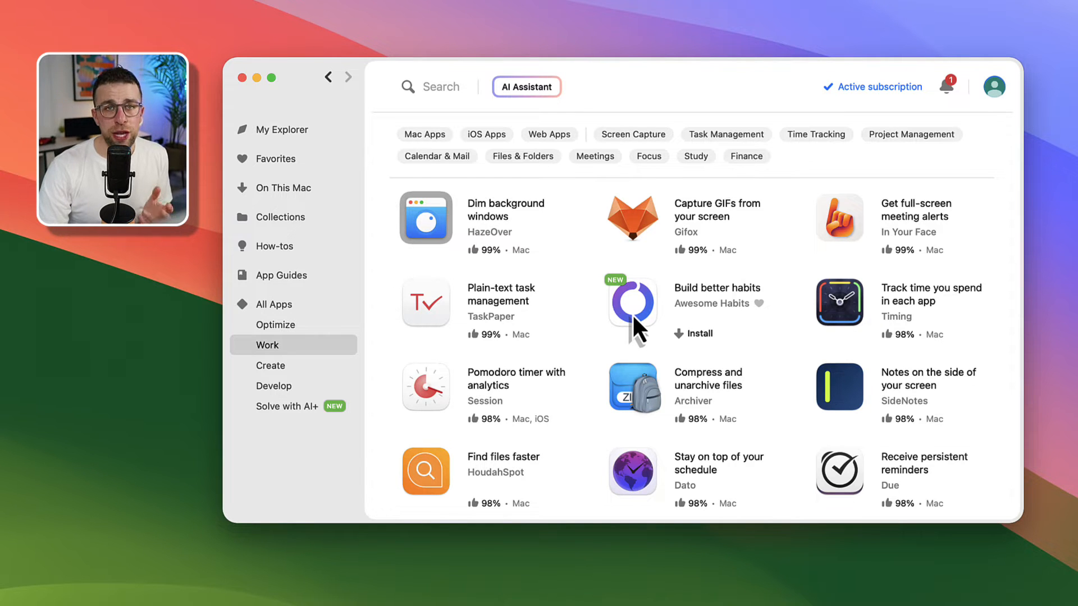
{"action": "scroll", "scroll_direction": "up", "scroll_amount": 3}
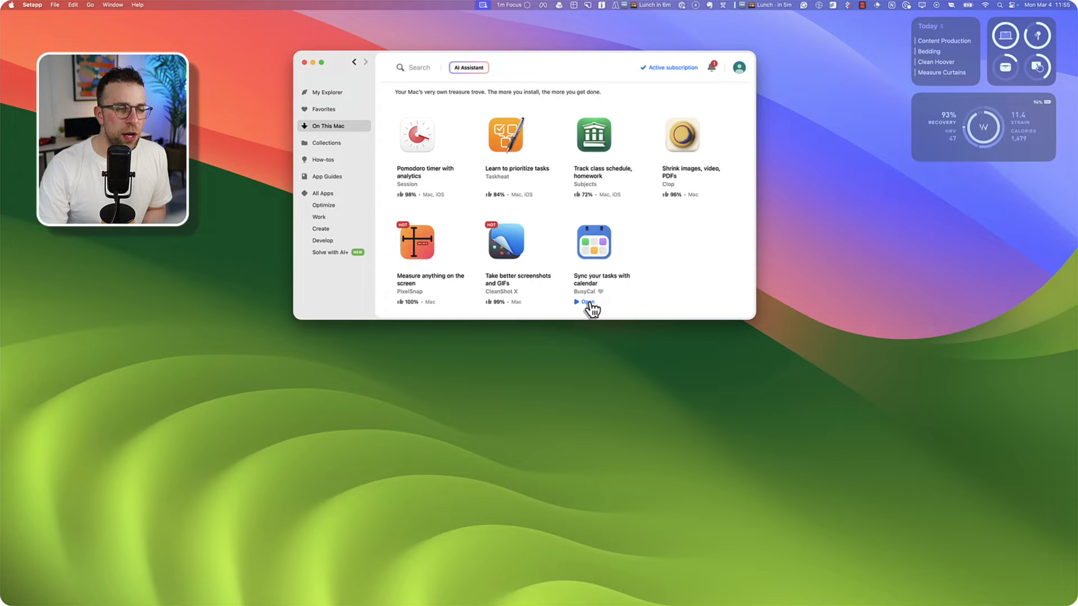
Launch BusyCal from Setapp and show March 4–10, 2024 in Week view
{"action": "left_click", "coordinate": [584, 303]}
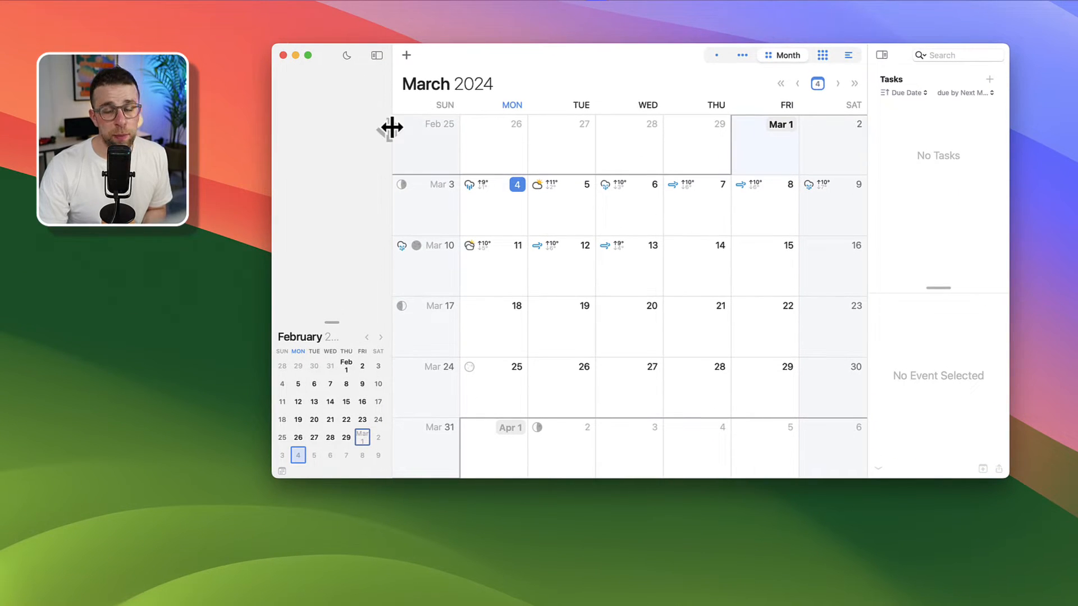
{"action": "mouse_move", "coordinate": [556, 220]}
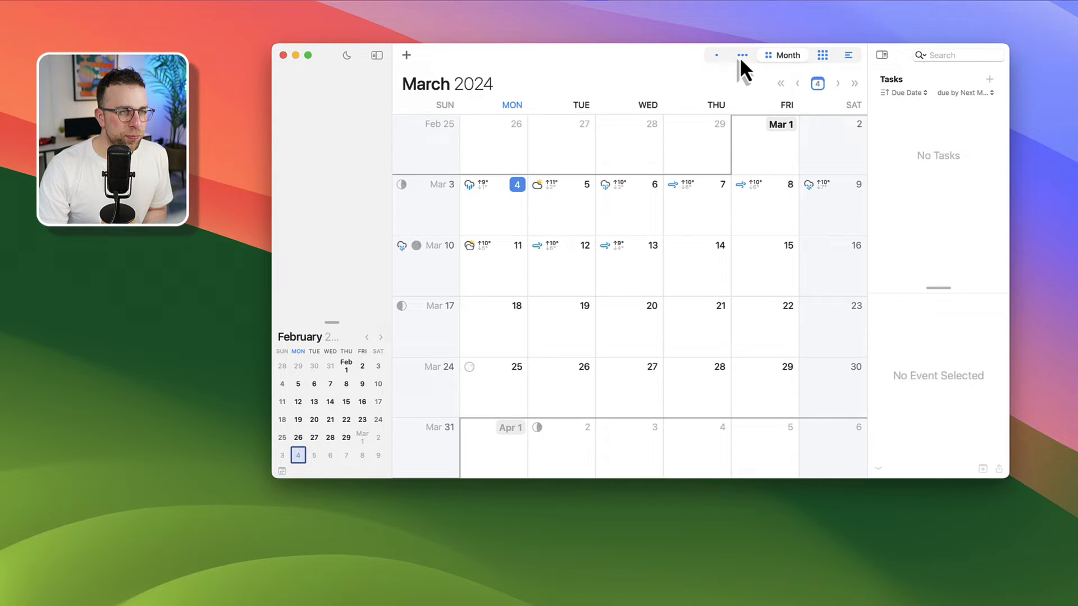
{"action": "left_click", "coordinate": [763, 55]}
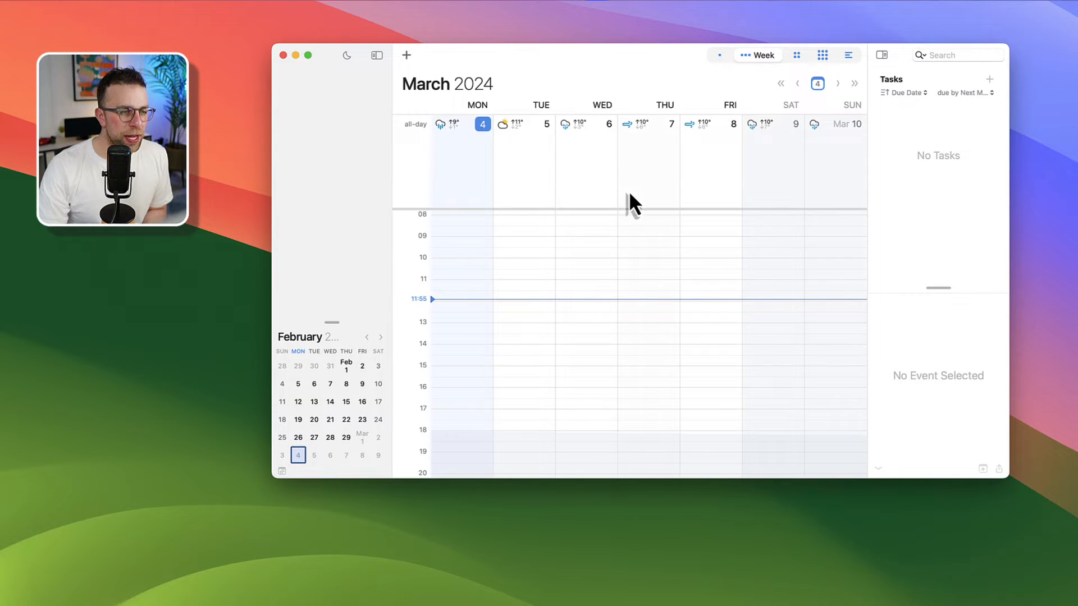
{"action": "scroll", "scroll_direction": "down", "scroll_amount": 3}
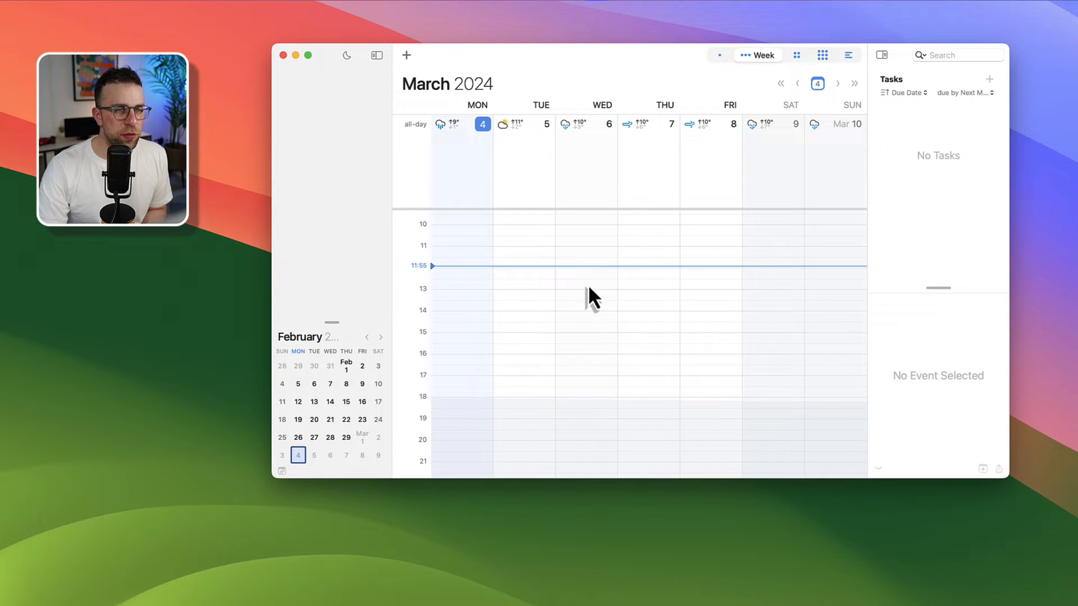
{"action": "mouse_move", "coordinate": [922, 96]}
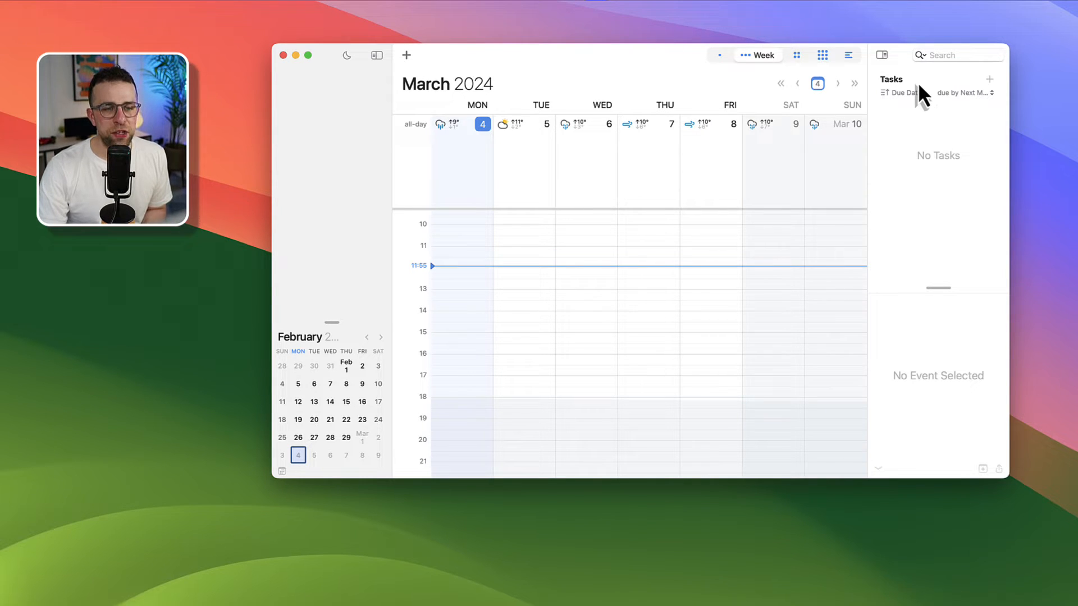
{"action": "mouse_move", "coordinate": [606, 130]}
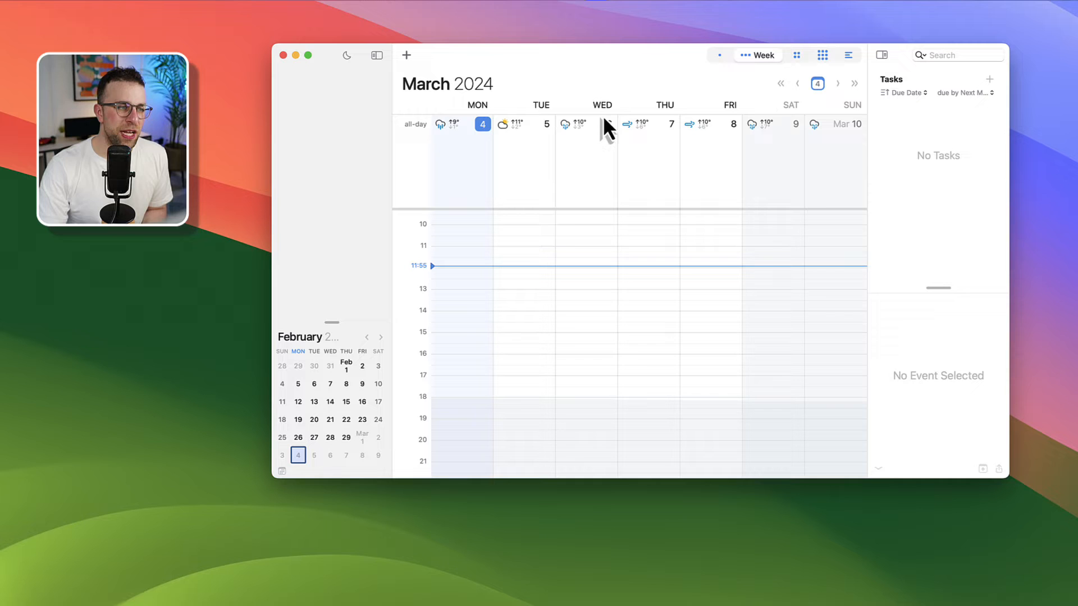
{"action": "mouse_move", "coordinate": [576, 145]}
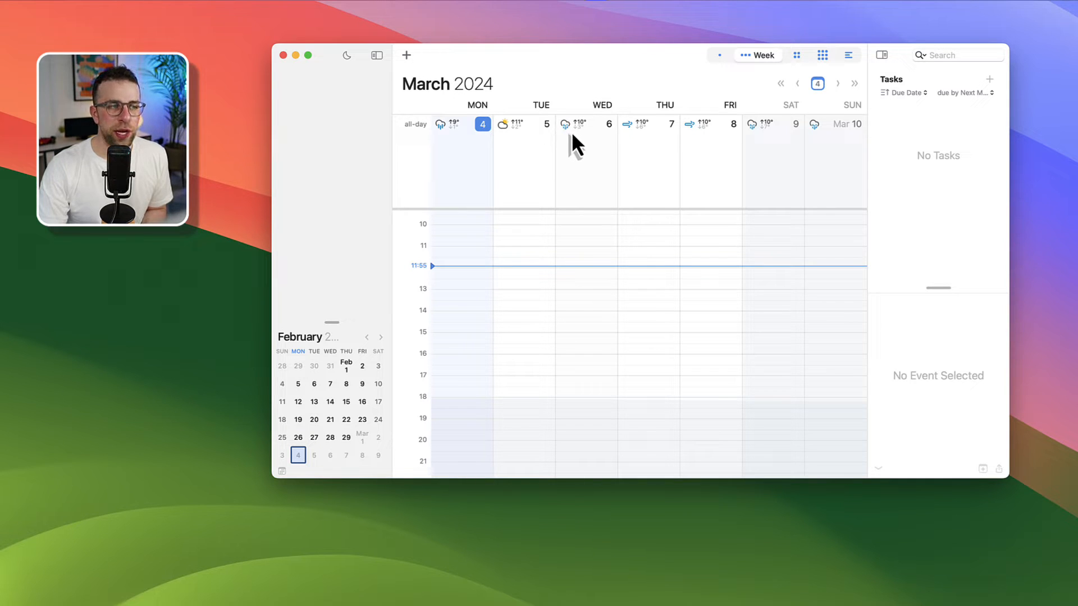
Show BusyCal's 2024 Year view, briefly list March events, then return to the year
{"action": "left_click", "coordinate": [793, 55]}
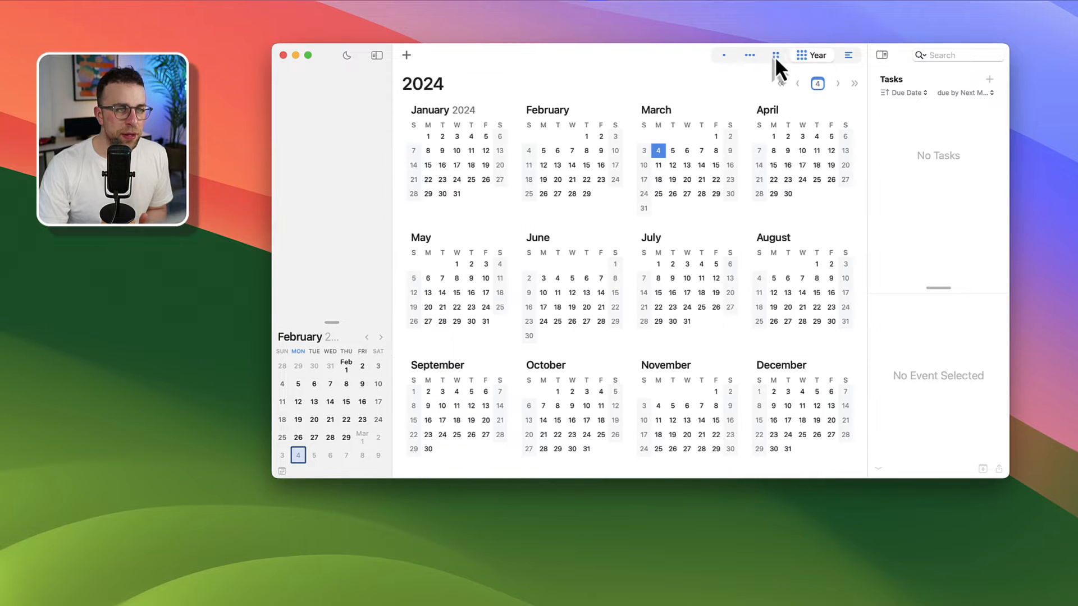
{"action": "left_click", "coordinate": [840, 55]}
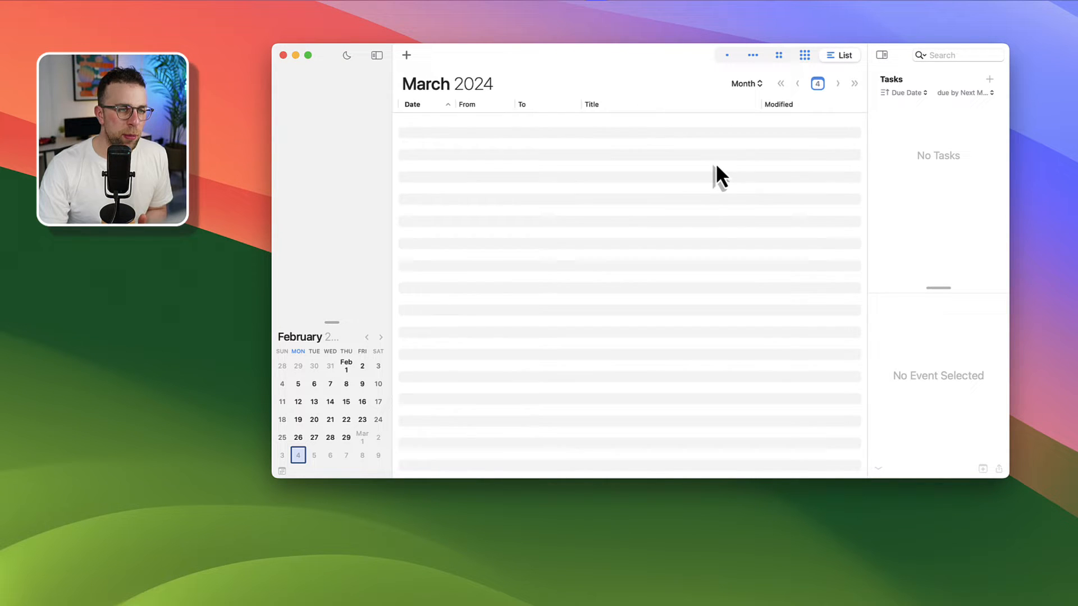
{"action": "left_click", "coordinate": [804, 55]}
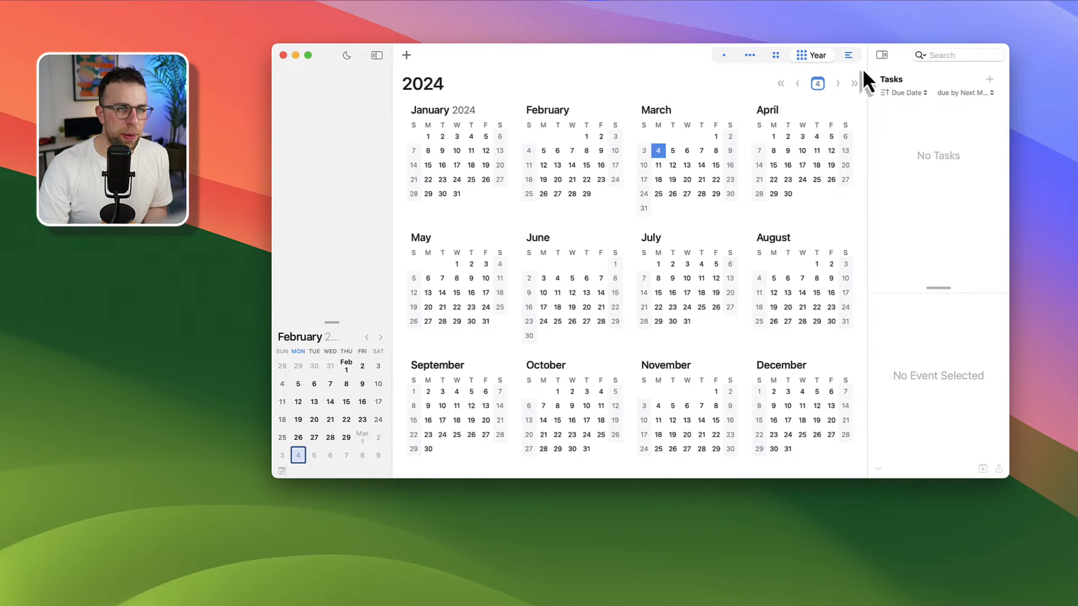
{"action": "mouse_move", "coordinate": [574, 62]}
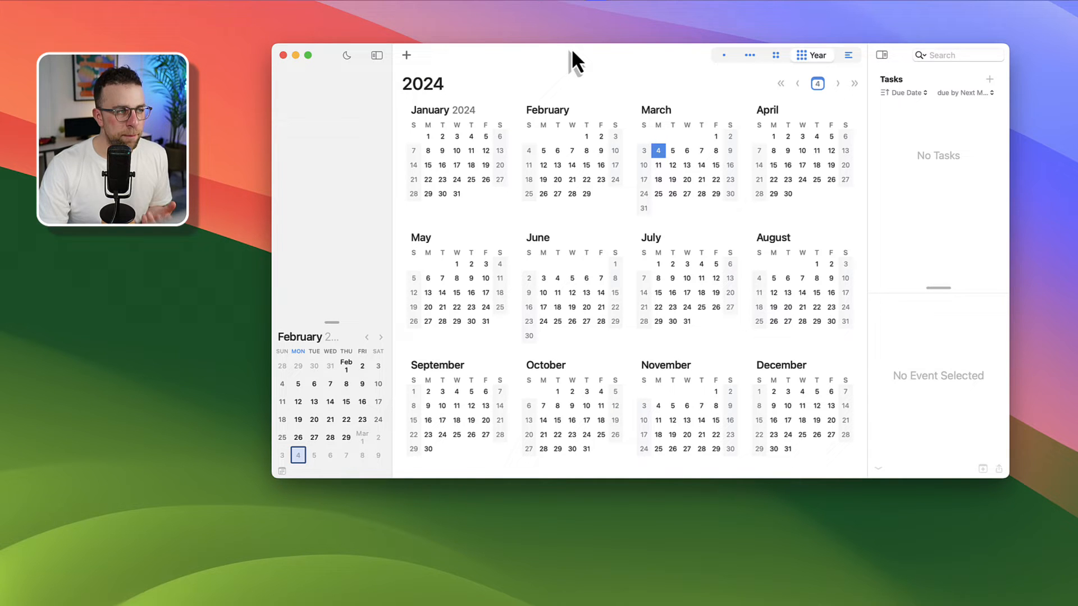
{"action": "mouse_move", "coordinate": [543, 100]}
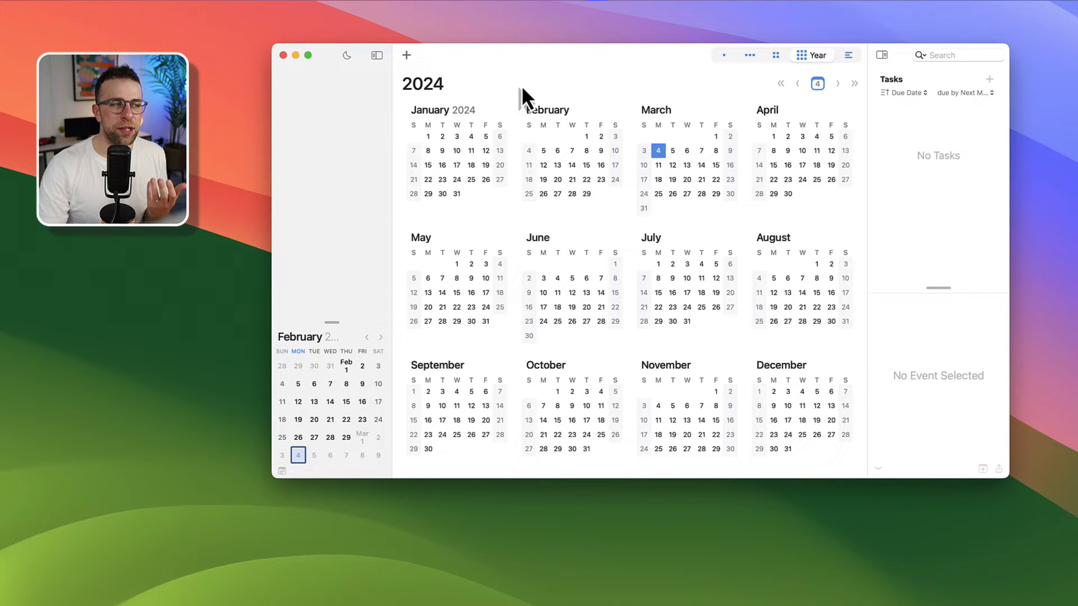
{"action": "mouse_move", "coordinate": [302, 83]}
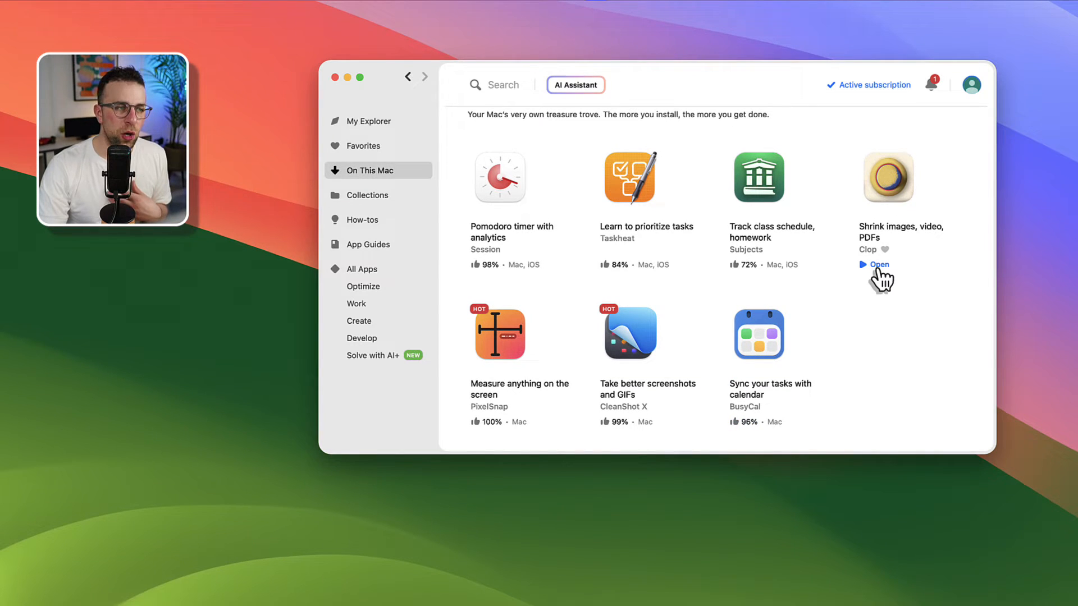
Launch Clop from Setapp's list of installed apps
{"action": "left_click", "coordinate": [878, 264]}
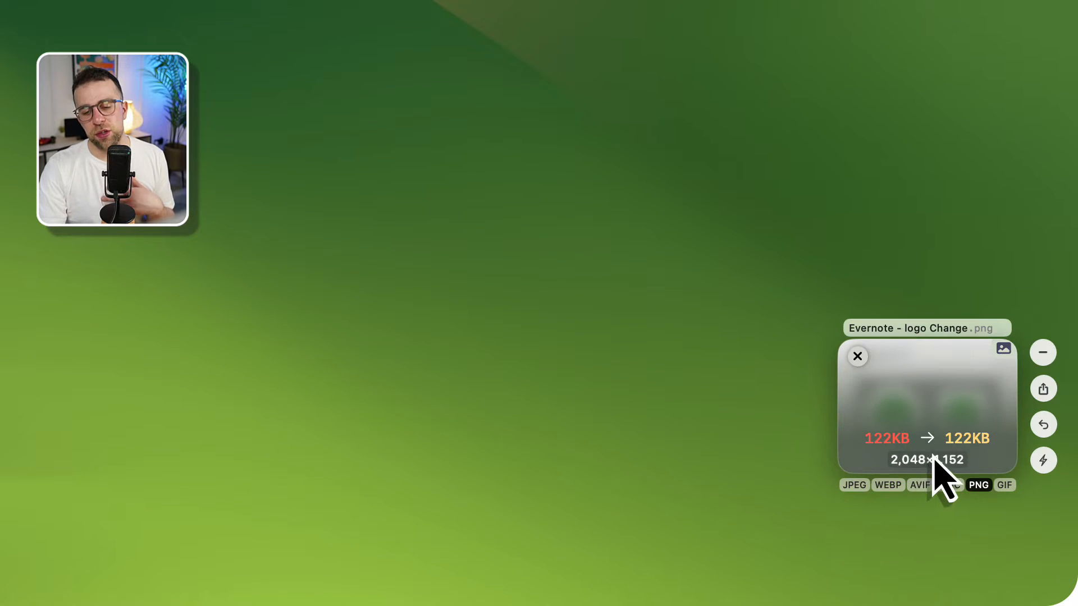
{"action": "mouse_move", "coordinate": [949, 484]}
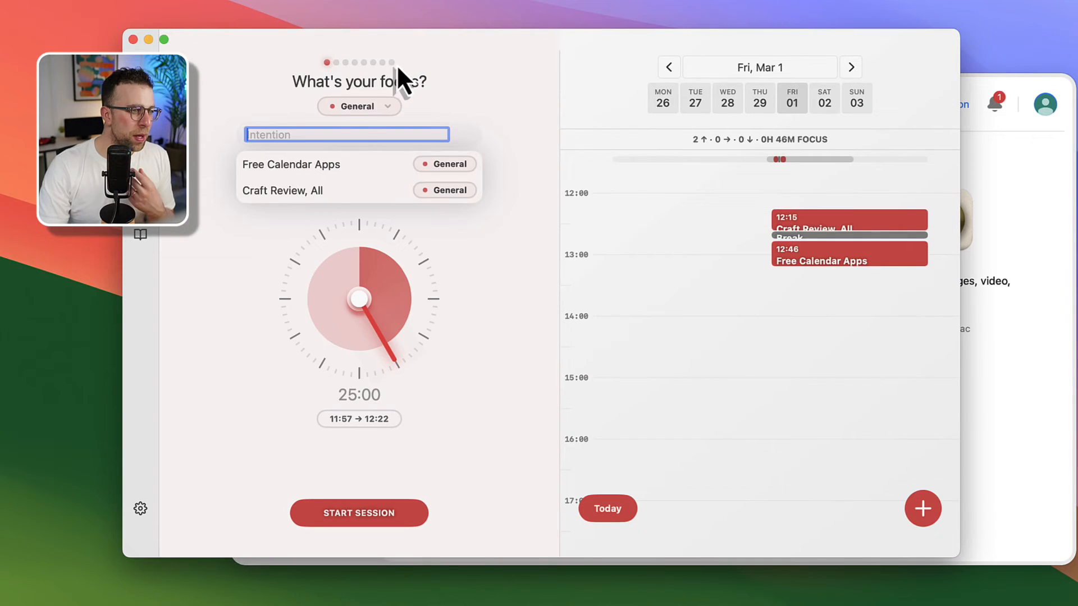
{"action": "mouse_move", "coordinate": [514, 267]}
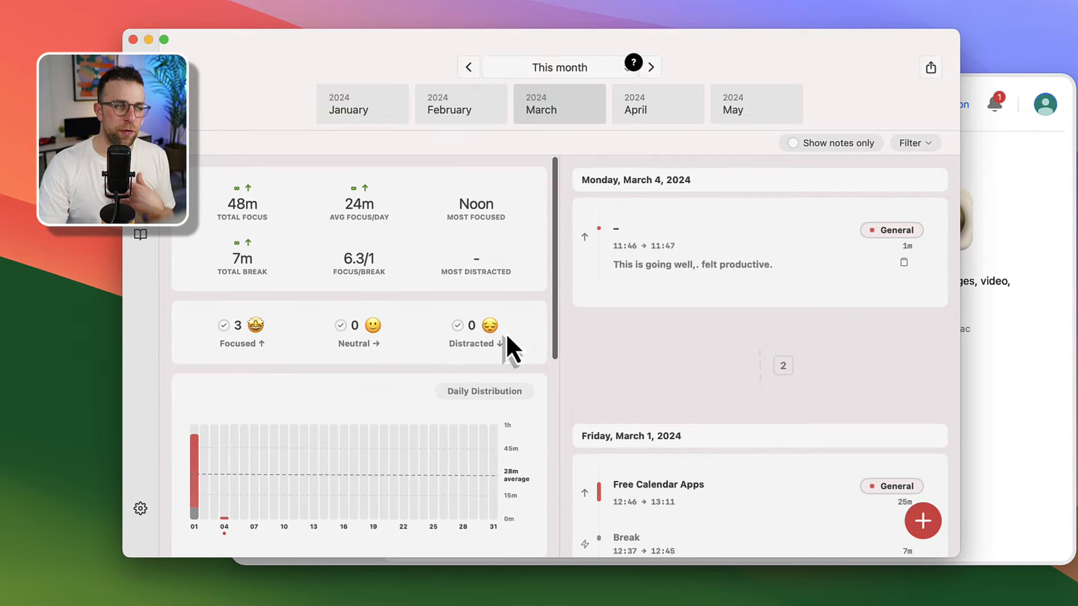
Scroll through Session's March session history
{"action": "scroll", "scroll_direction": "down", "scroll_amount": 3}
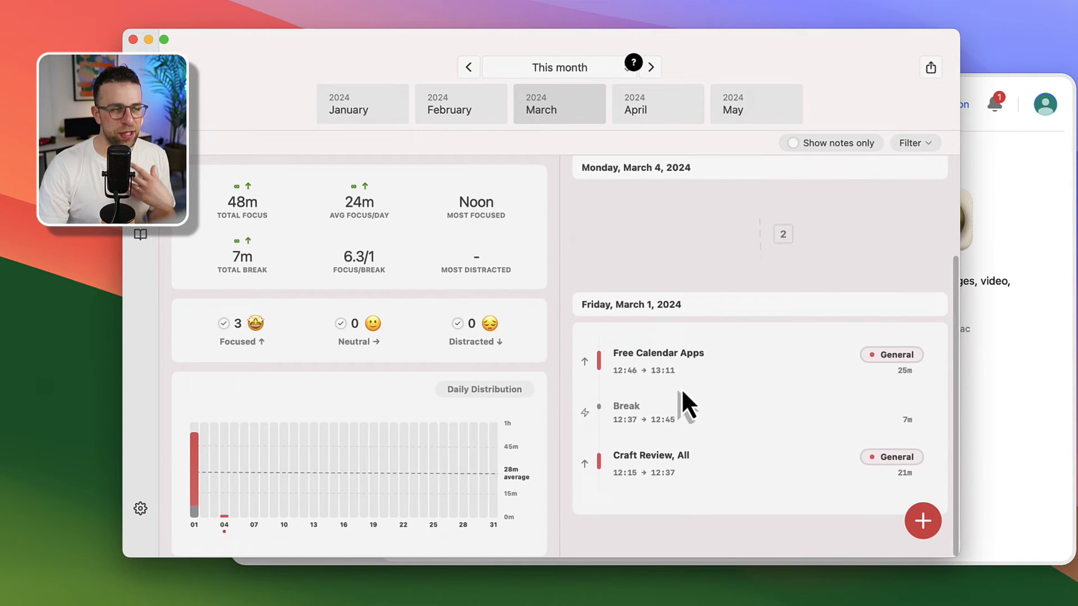
{"action": "scroll", "scroll_direction": "up", "scroll_amount": 3}
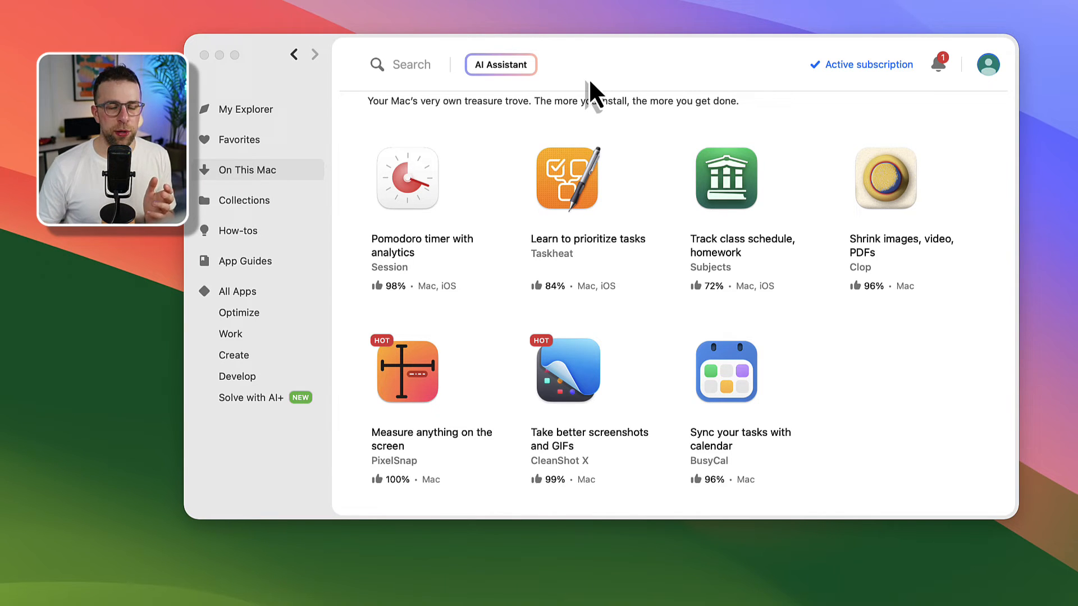
{"action": "mouse_move", "coordinate": [419, 82]}
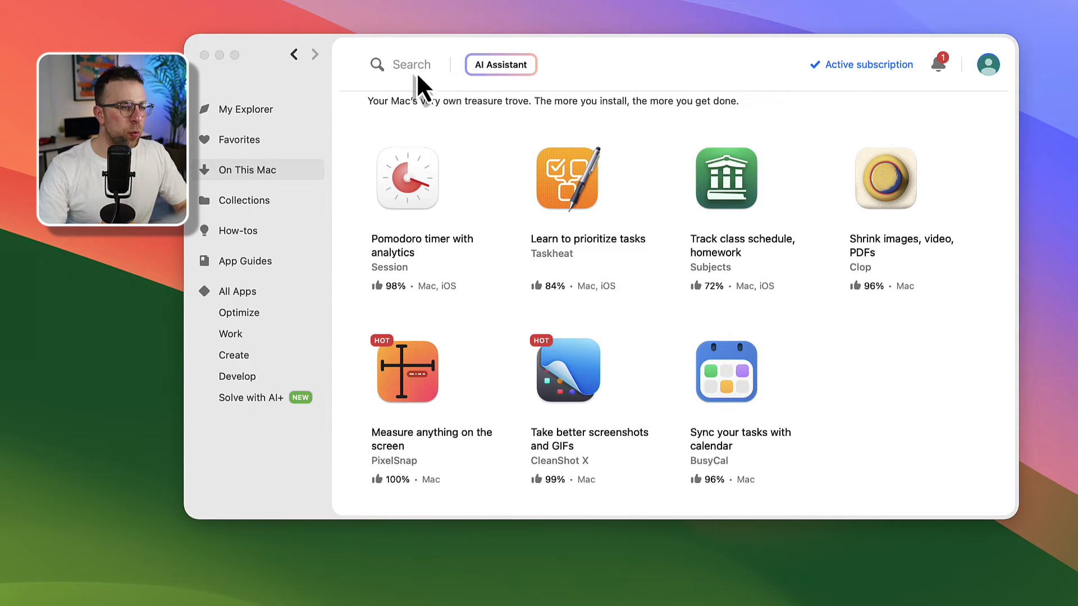
{"action": "mouse_move", "coordinate": [578, 382]}
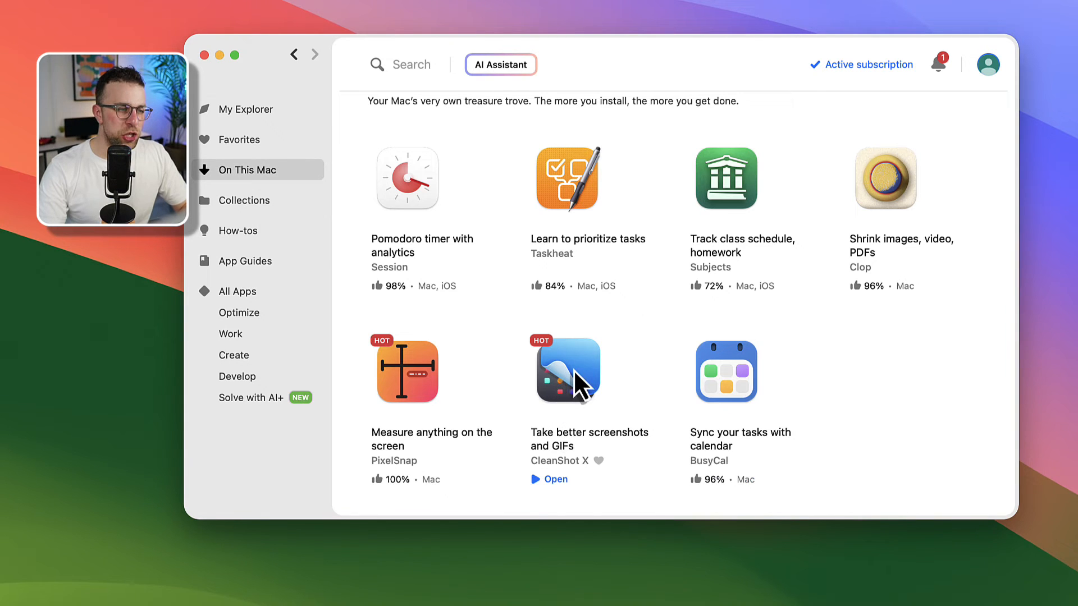
Open CleanShot X's details page, then search the catalog for 'craft'
{"action": "left_click", "coordinate": [567, 371]}
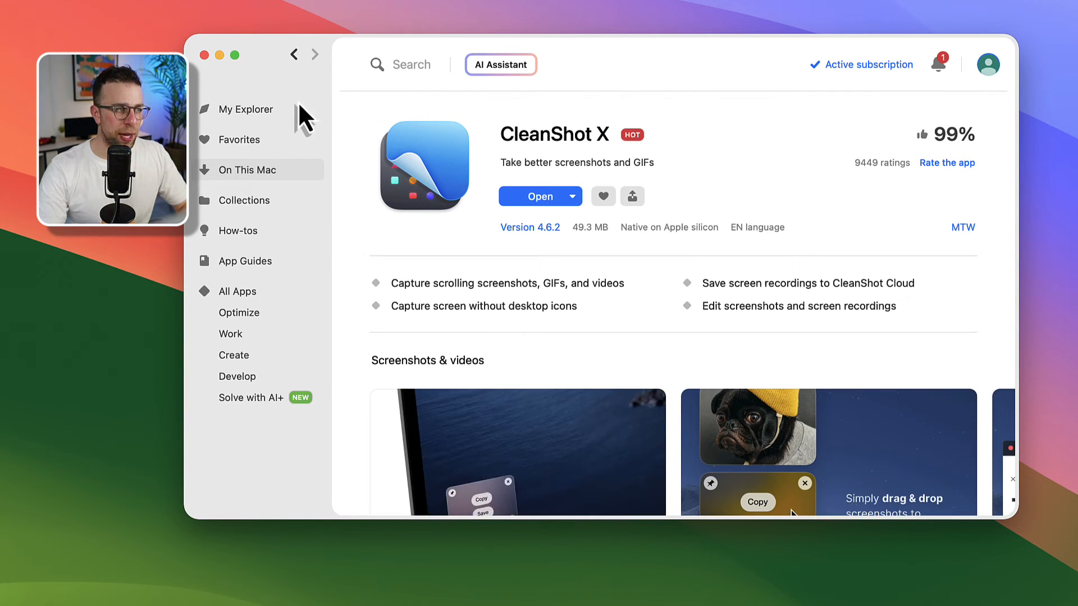
{"action": "left_click", "coordinate": [401, 64]}
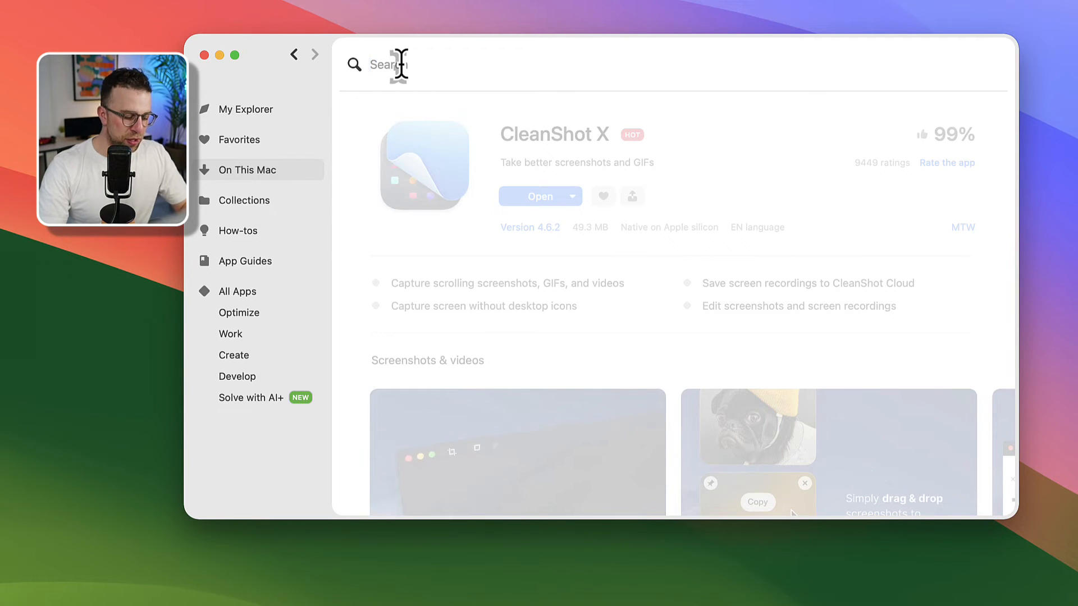
{"action": "type", "text": "craft"}
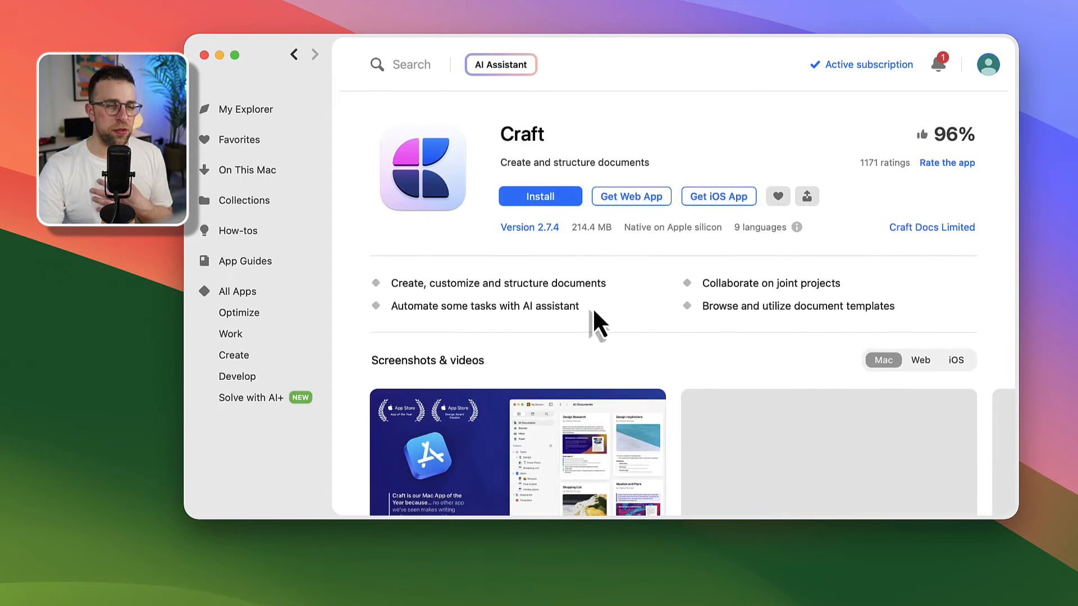
Scroll through Craft's catalog page, then return to the My Explorer home page
{"action": "scroll", "scroll_direction": "down", "scroll_amount": 3}
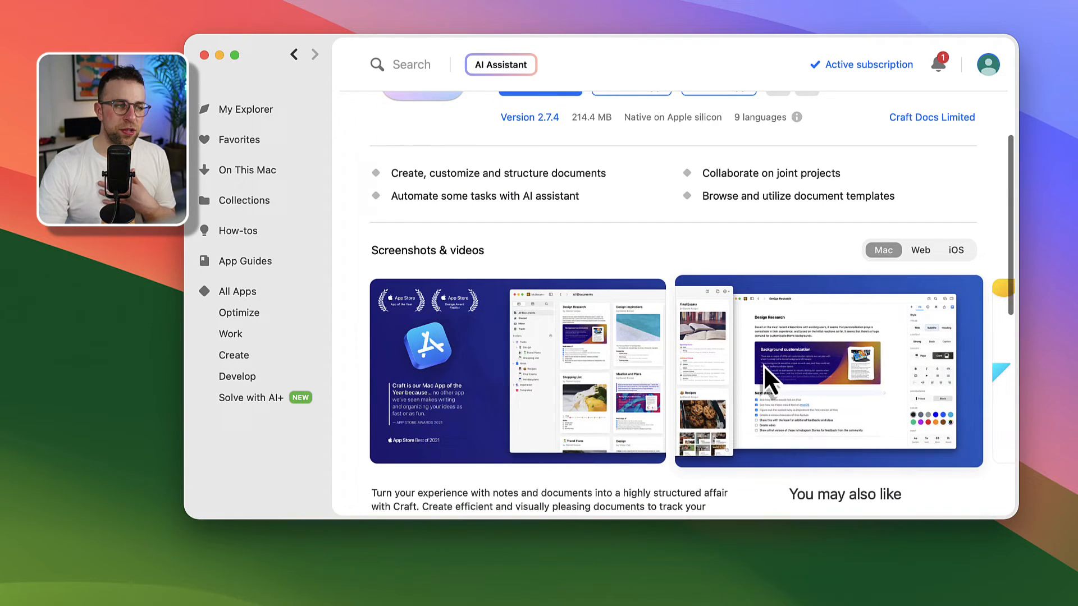
{"action": "scroll", "scroll_direction": "up", "scroll_amount": 3}
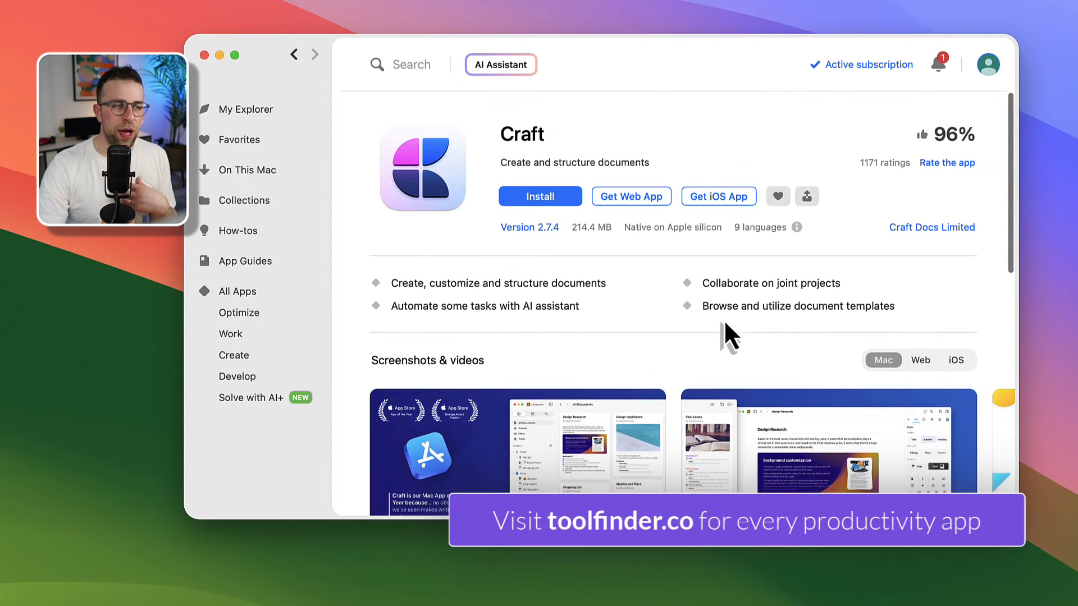
{"action": "scroll", "scroll_direction": "down", "scroll_amount": 3}
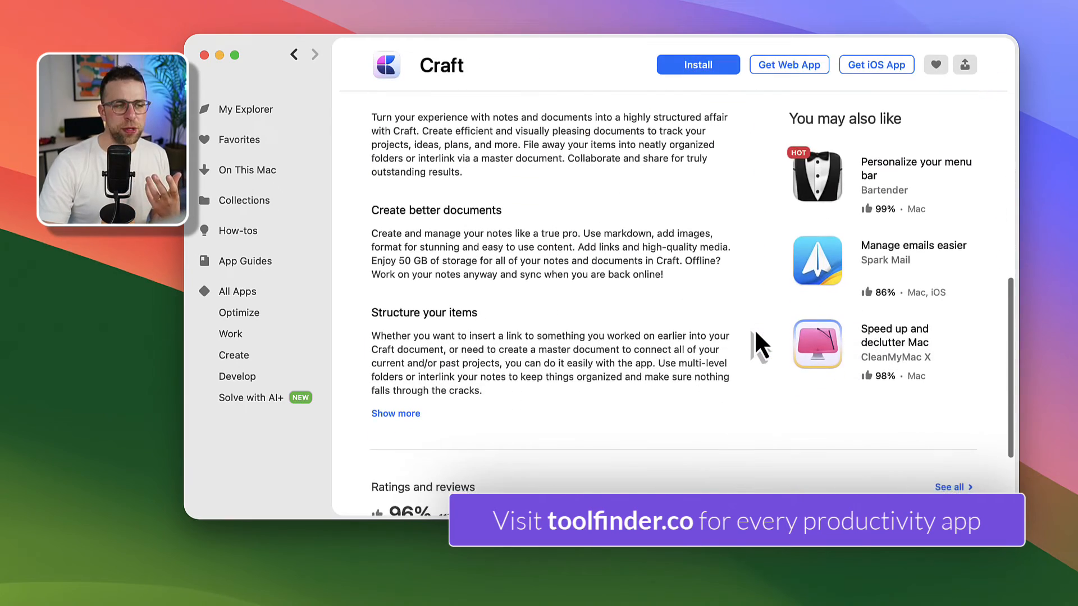
{"action": "scroll", "scroll_direction": "up", "scroll_amount": 3}
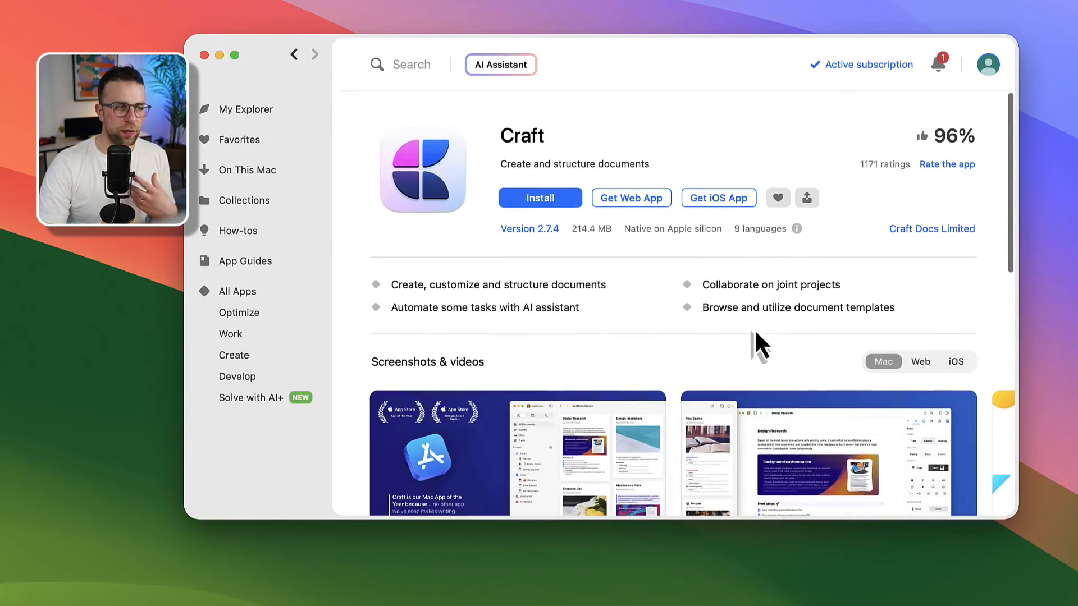
{"action": "mouse_move", "coordinate": [601, 309]}
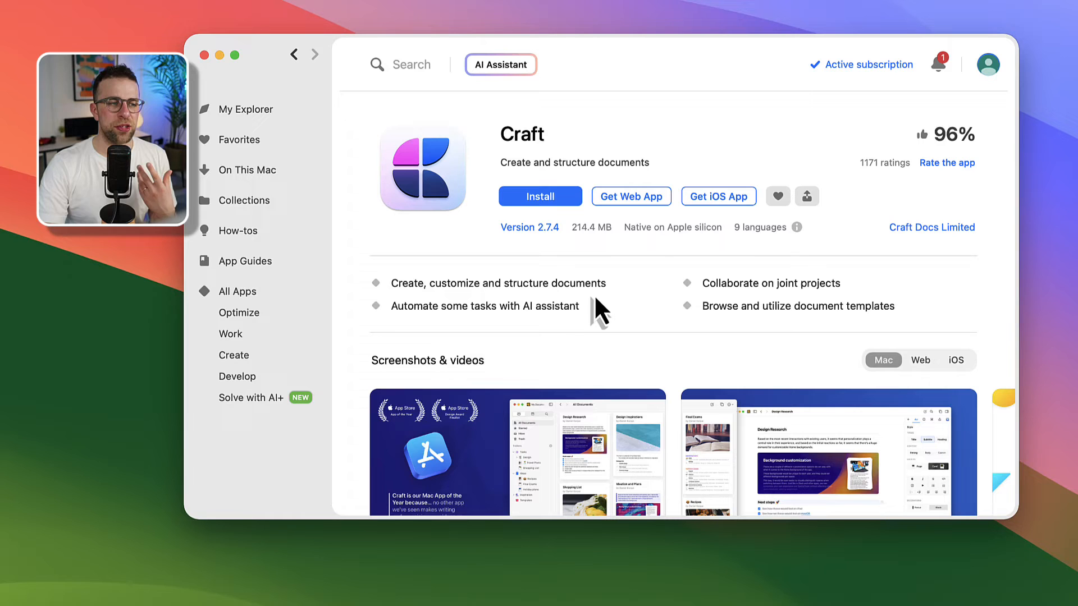
{"action": "mouse_move", "coordinate": [663, 358]}
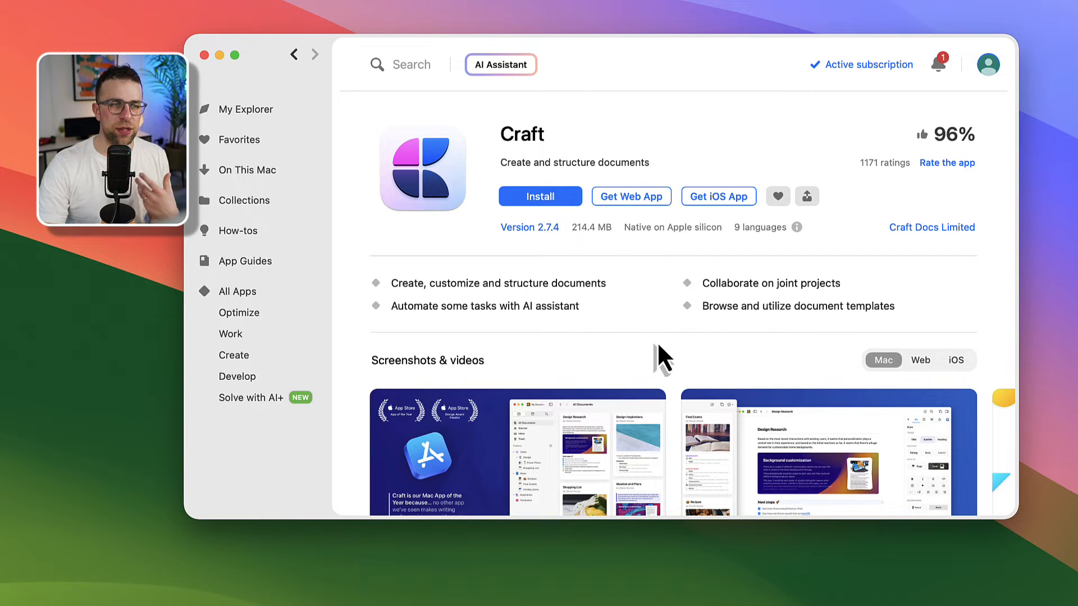
{"action": "mouse_move", "coordinate": [589, 246]}
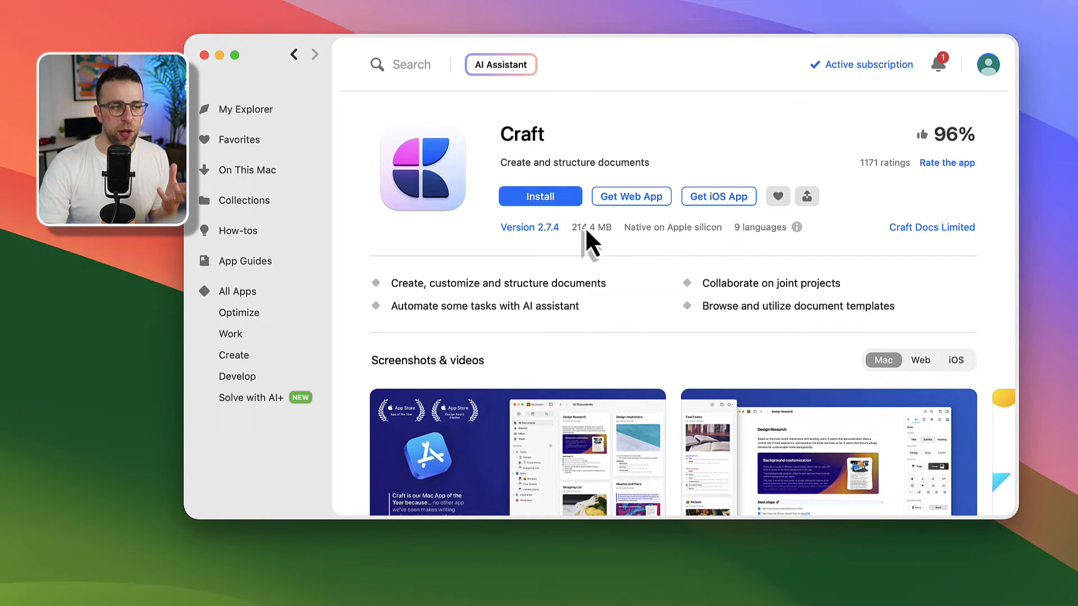
{"action": "mouse_move", "coordinate": [607, 296]}
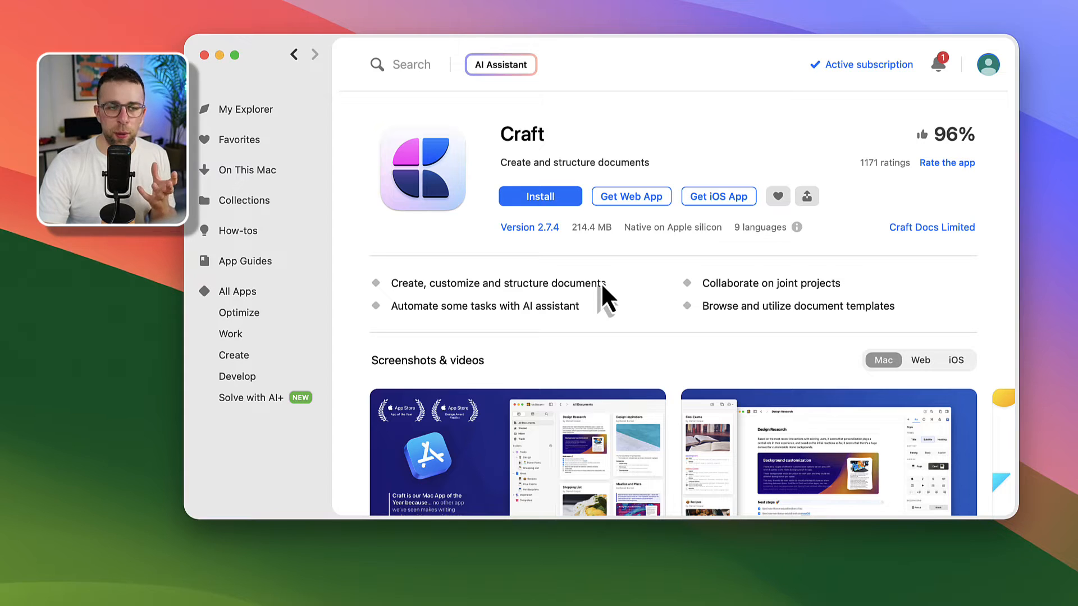
{"action": "mouse_move", "coordinate": [557, 275]}
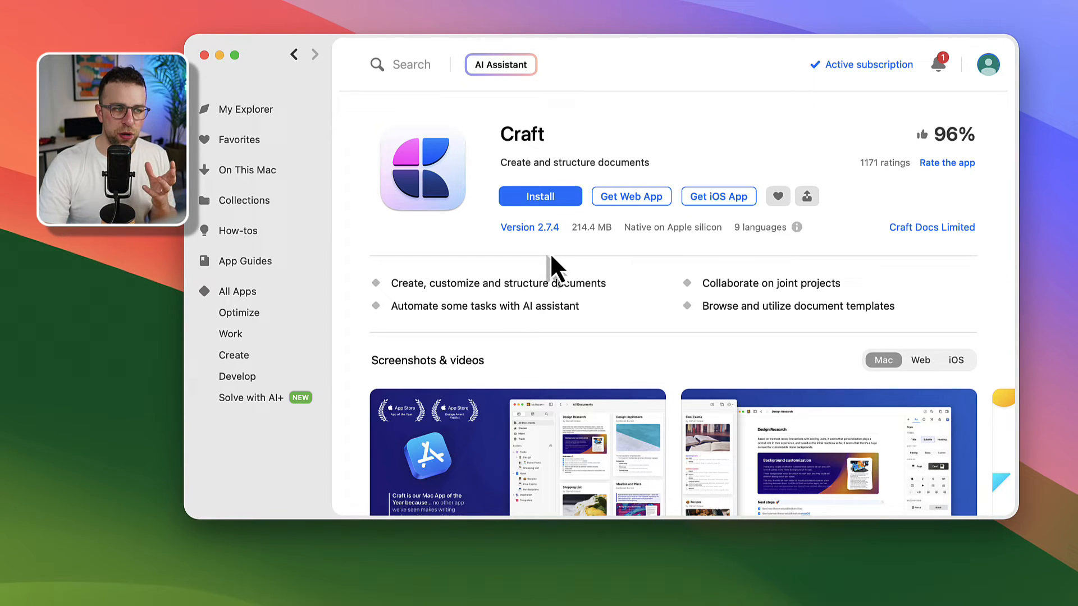
{"action": "mouse_move", "coordinate": [720, 210]}
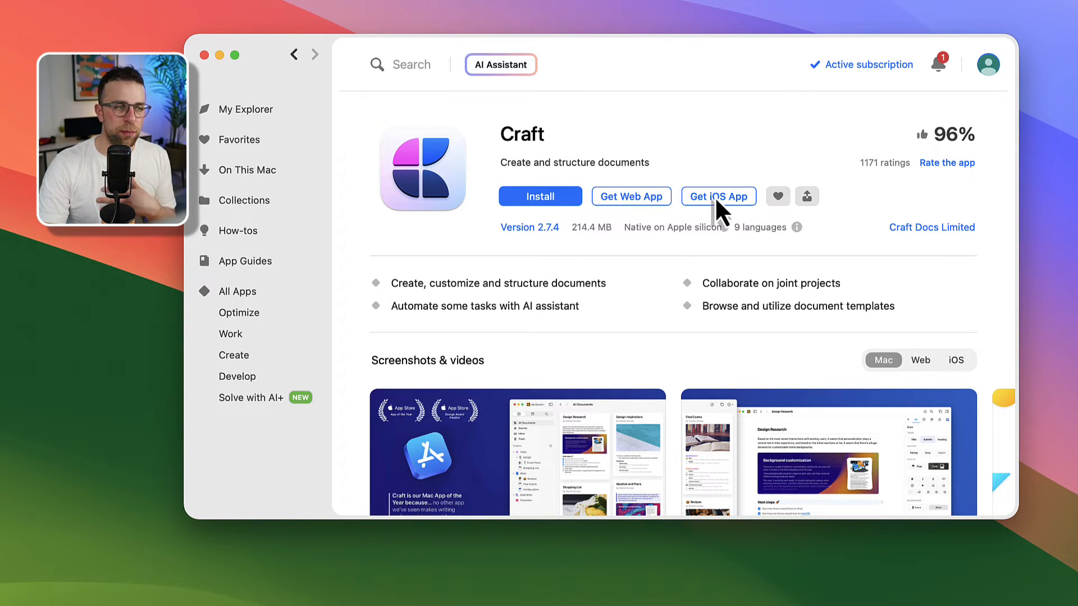
{"action": "mouse_move", "coordinate": [742, 209]}
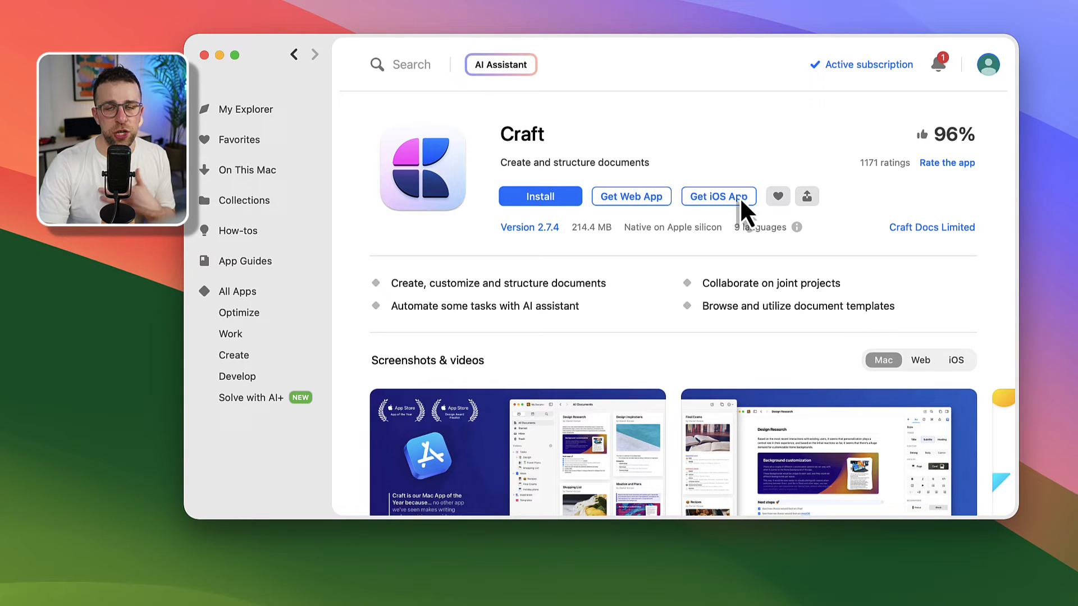
{"action": "left_click", "coordinate": [245, 109]}
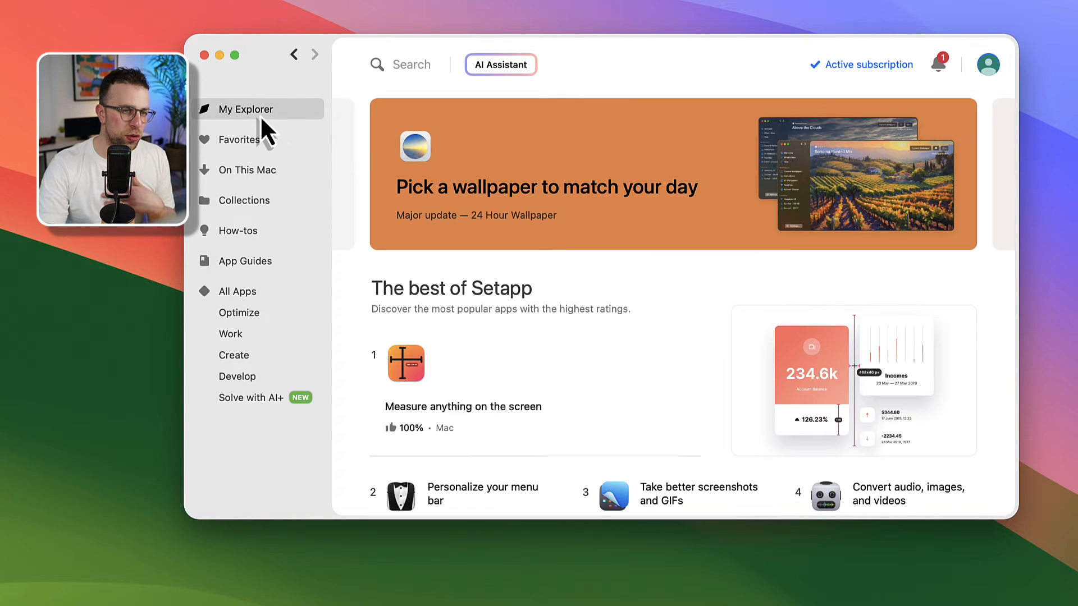
{"action": "scroll", "scroll_direction": "down", "scroll_amount": 3}
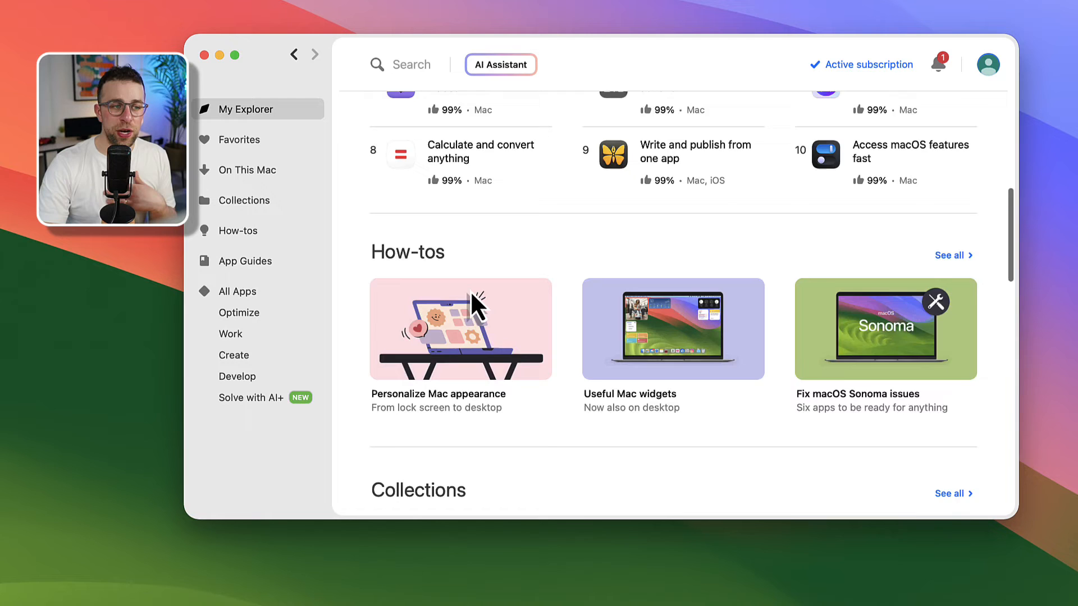
{"action": "scroll", "scroll_direction": "down", "scroll_amount": 3}
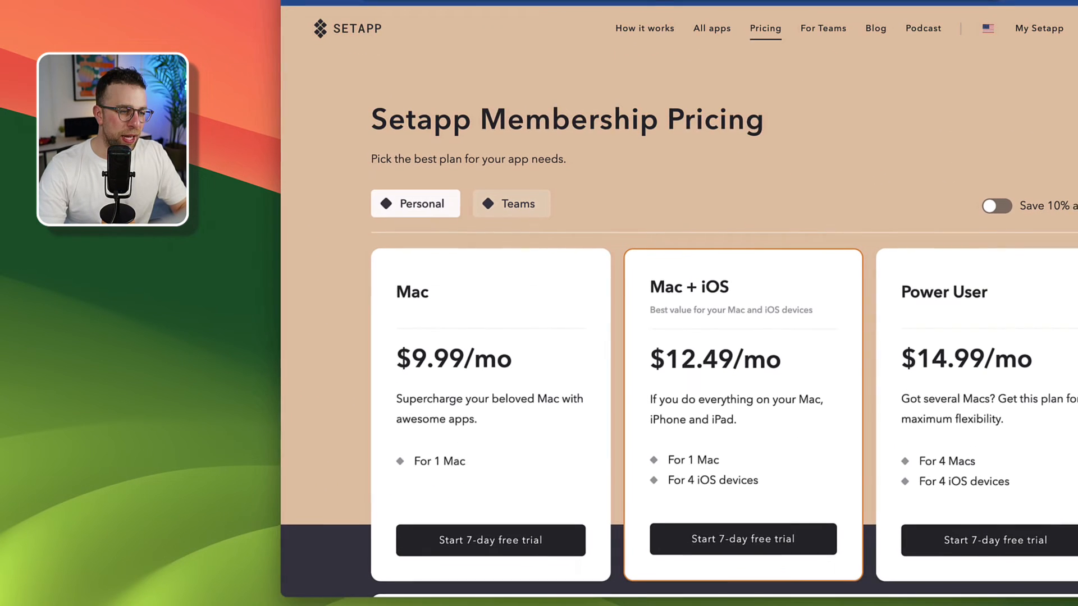
Scroll past the Mac, Mac + iOS and Power User plans to Setapp Family
{"action": "scroll", "scroll_direction": "down", "scroll_amount": 3}
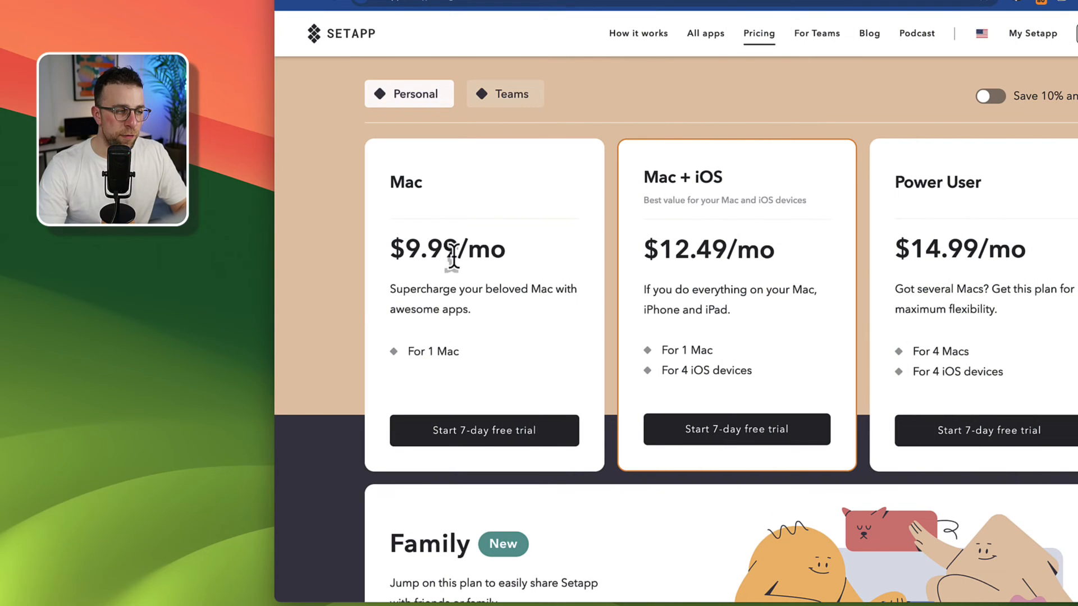
{"action": "mouse_move", "coordinate": [437, 343]}
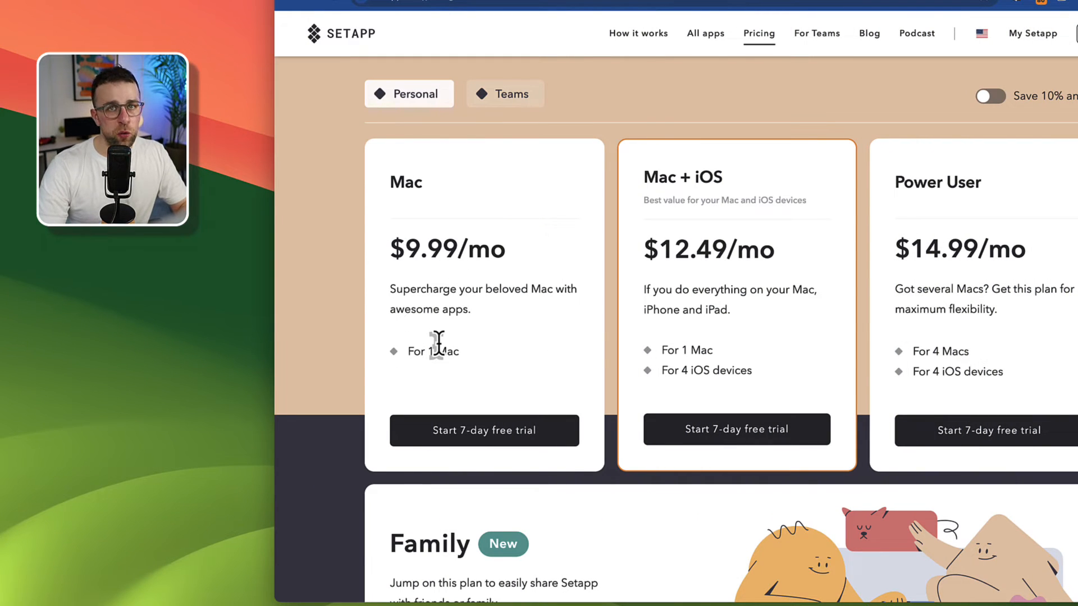
{"action": "mouse_move", "coordinate": [593, 407]}
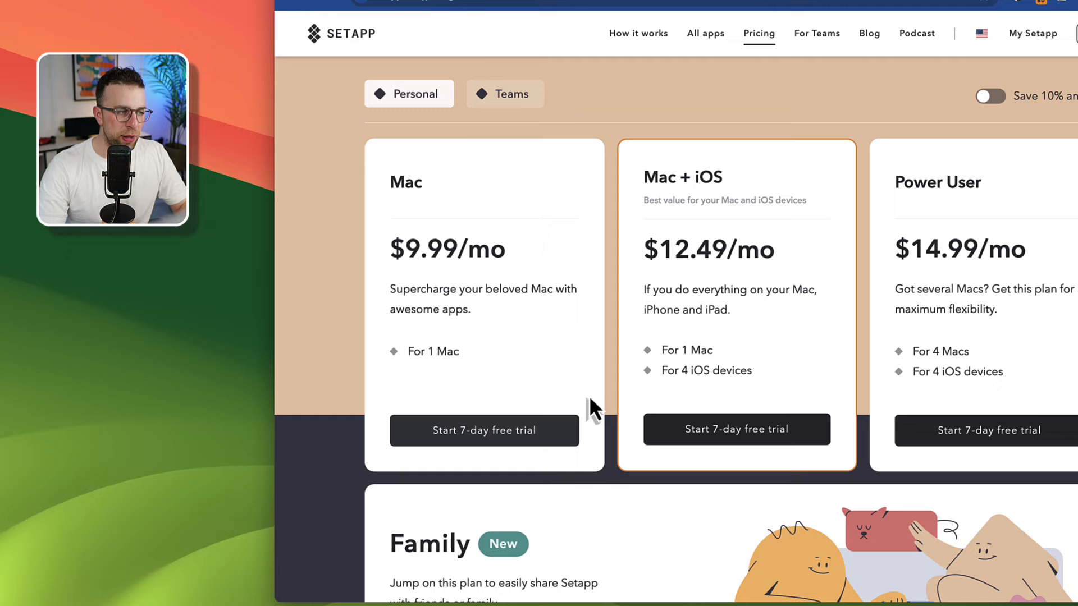
{"action": "mouse_move", "coordinate": [704, 182]}
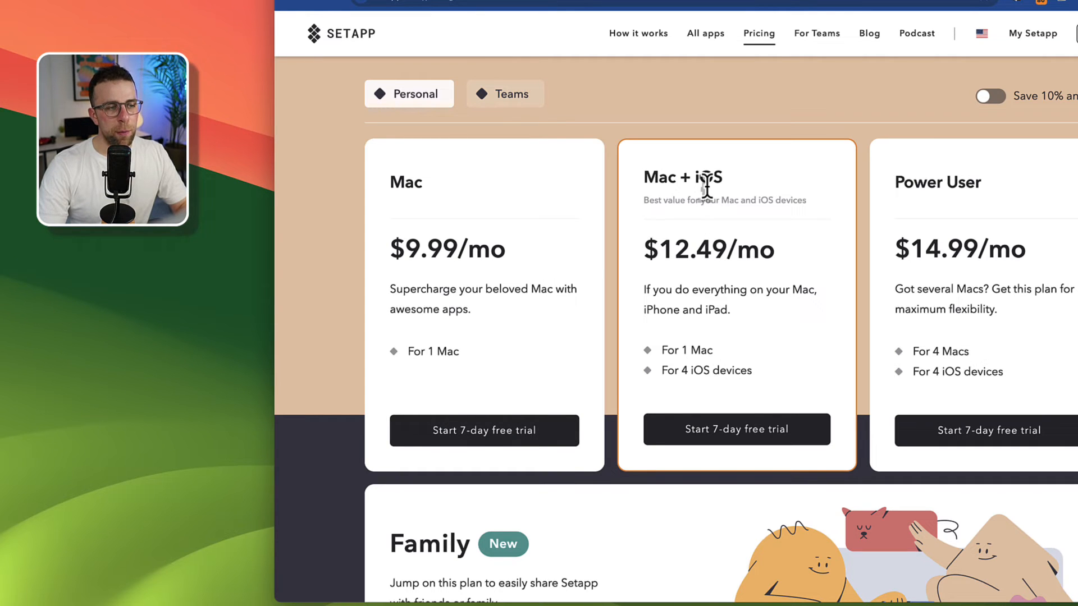
{"action": "mouse_move", "coordinate": [687, 374]}
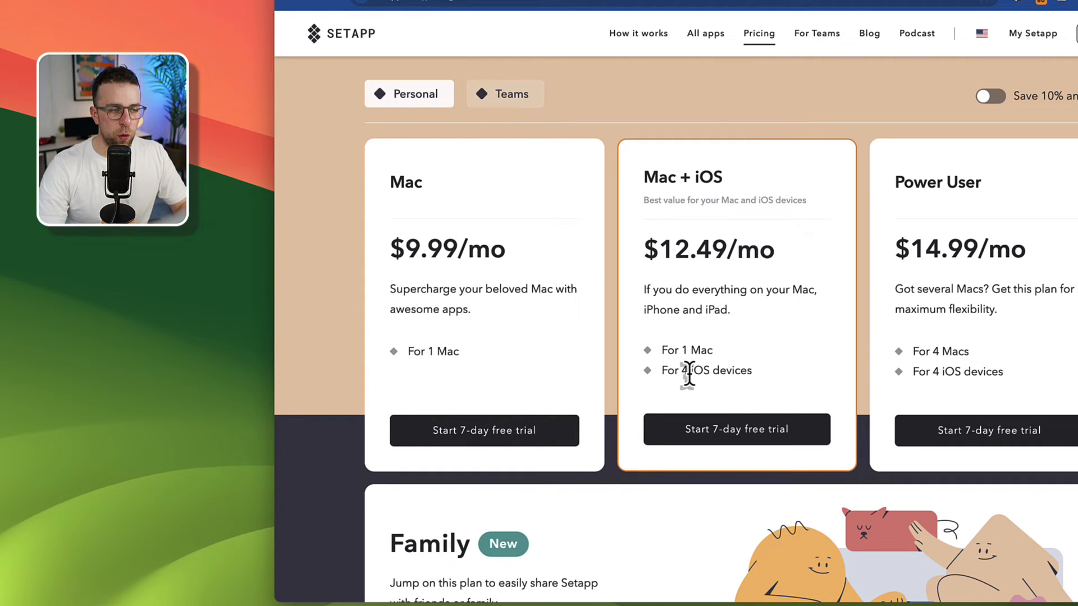
{"action": "mouse_move", "coordinate": [680, 247]}
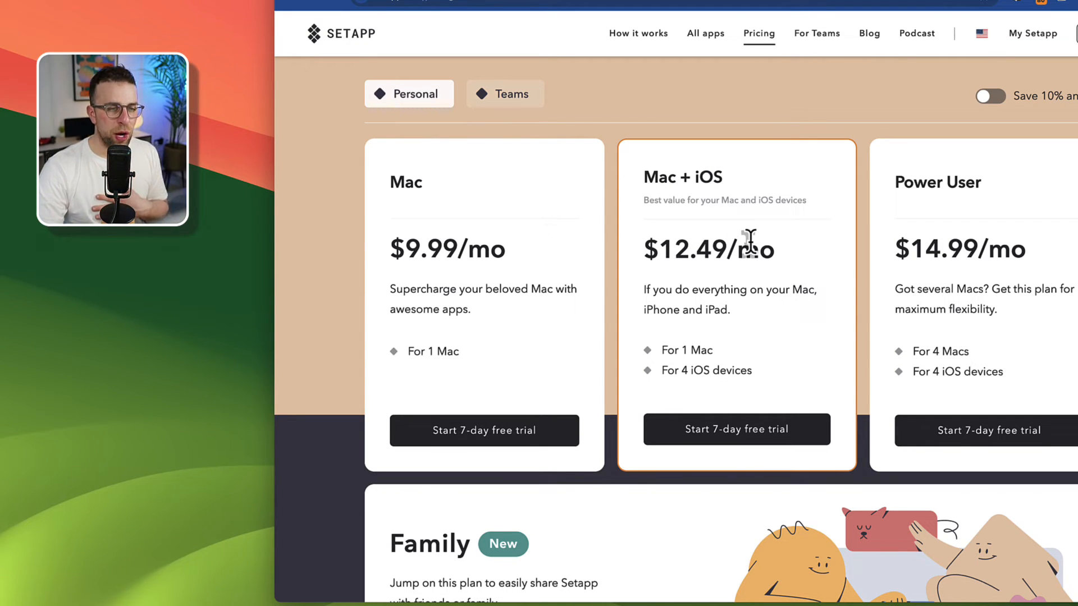
{"action": "mouse_move", "coordinate": [1008, 270]}
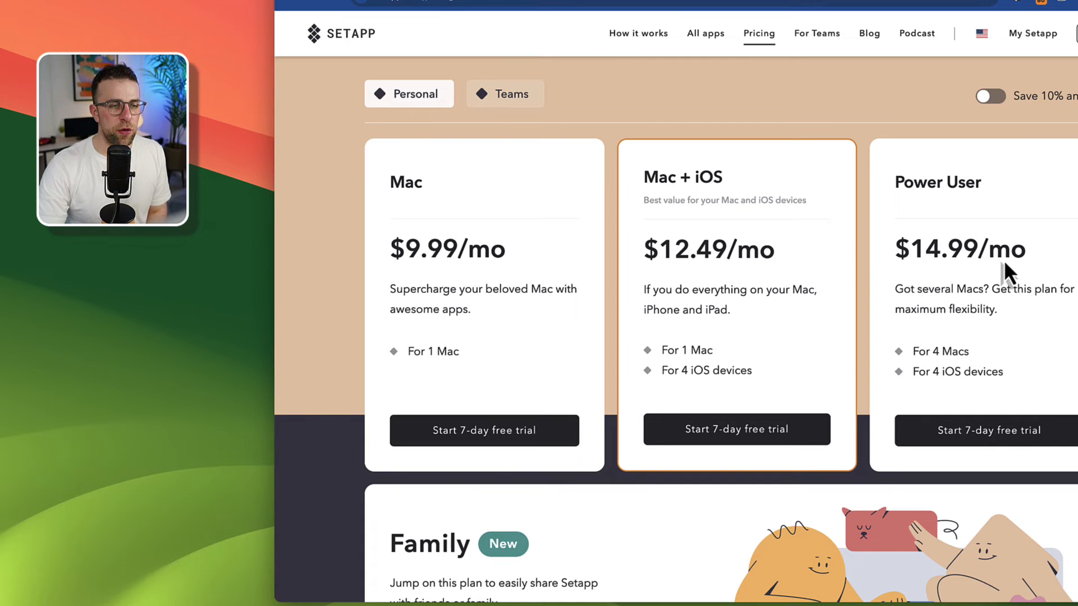
{"action": "mouse_move", "coordinate": [934, 251]}
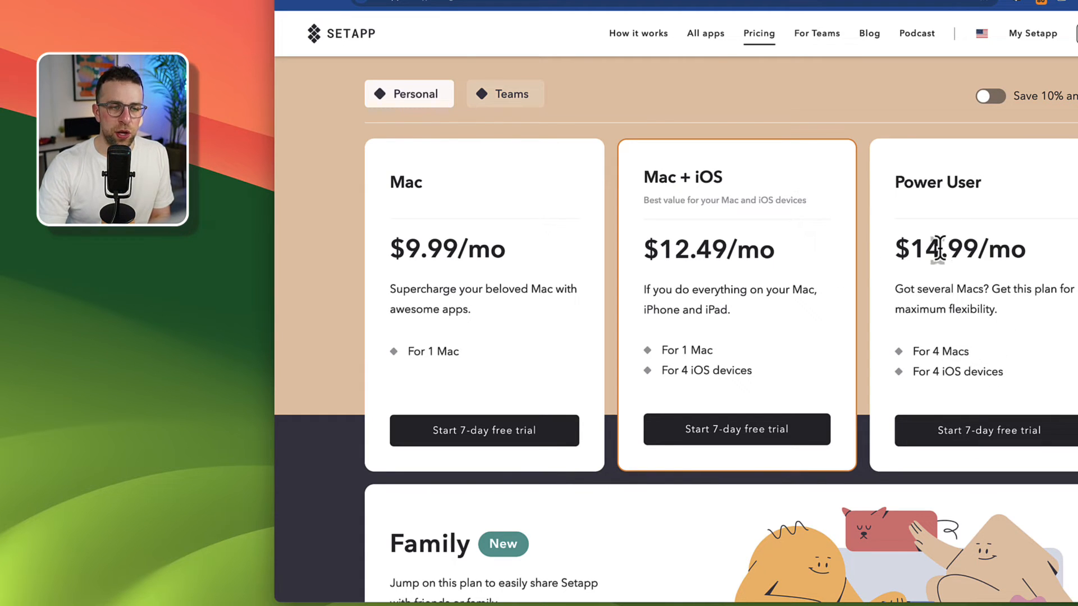
{"action": "mouse_move", "coordinate": [526, 213]}
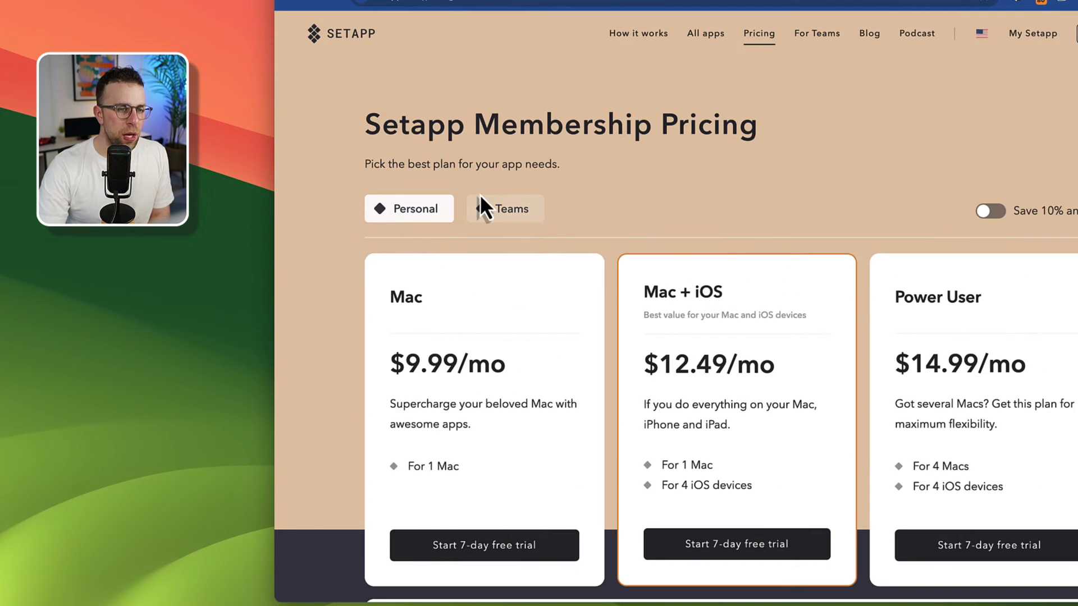
{"action": "scroll", "scroll_direction": "down", "scroll_amount": 3}
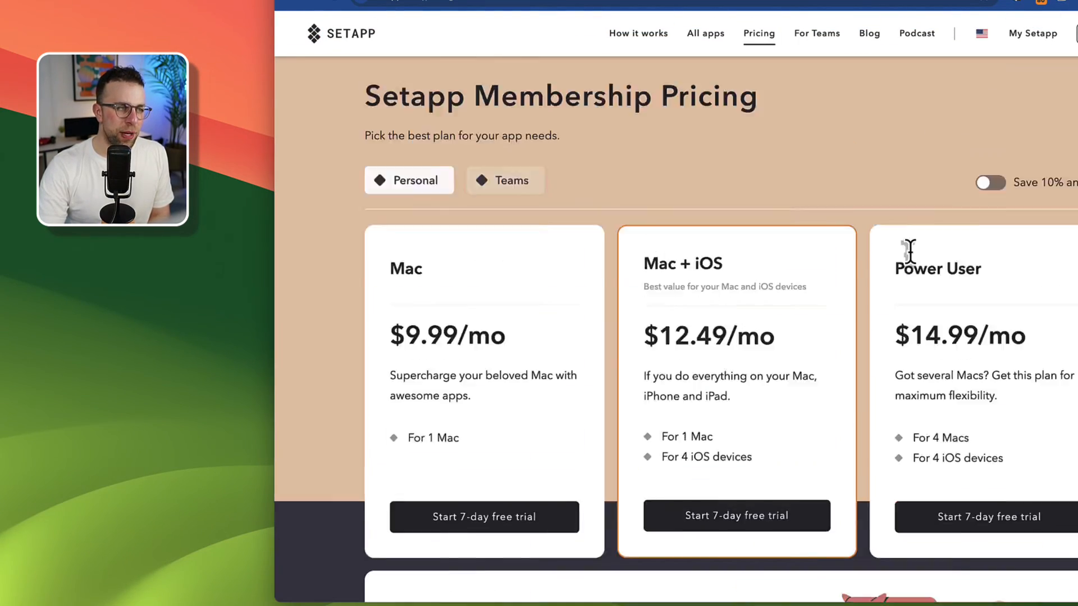
{"action": "scroll", "scroll_direction": "down", "scroll_amount": 3}
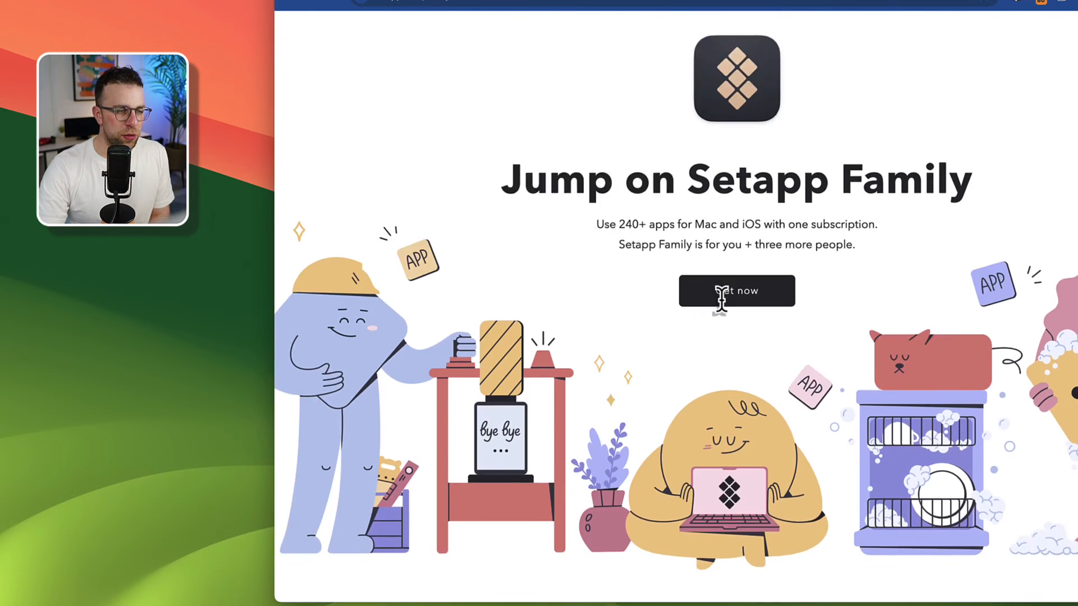
{"action": "scroll", "scroll_direction": "down", "scroll_amount": 3}
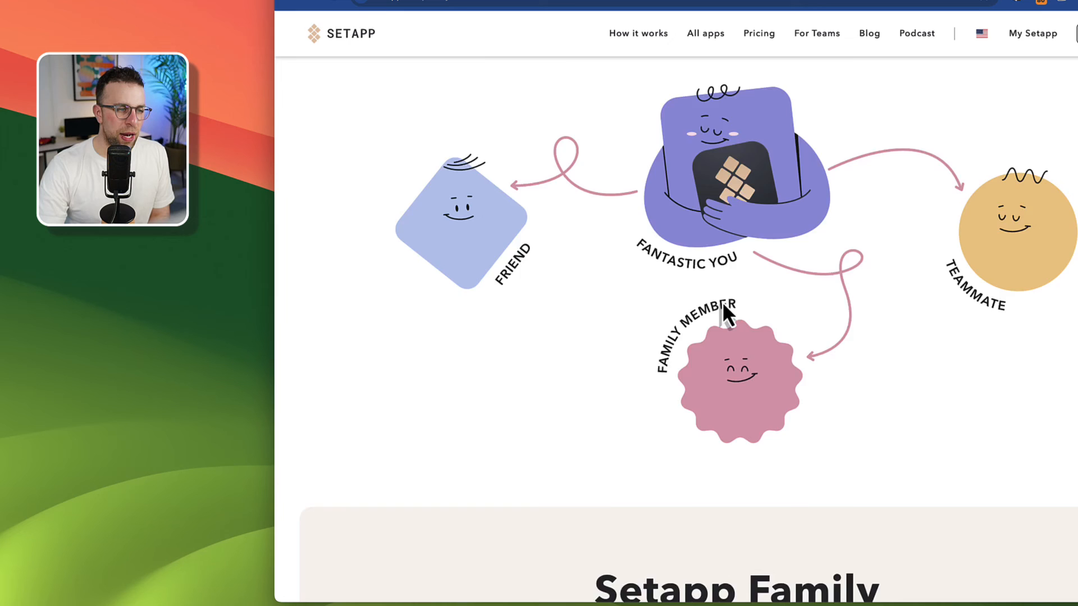
{"action": "scroll", "scroll_direction": "down", "scroll_amount": 3}
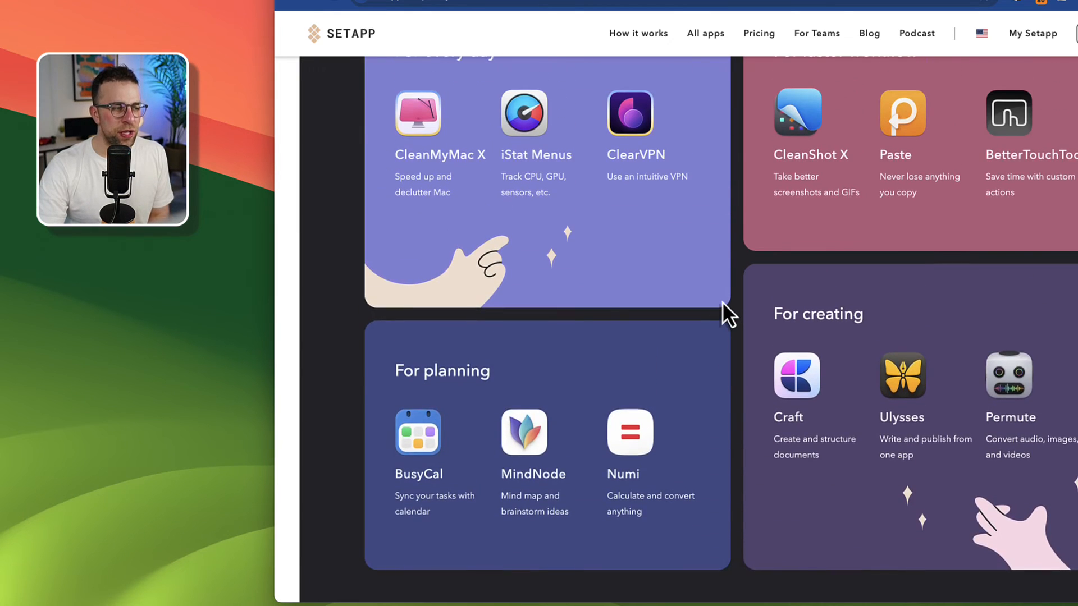
{"action": "scroll", "scroll_direction": "up", "scroll_amount": 3}
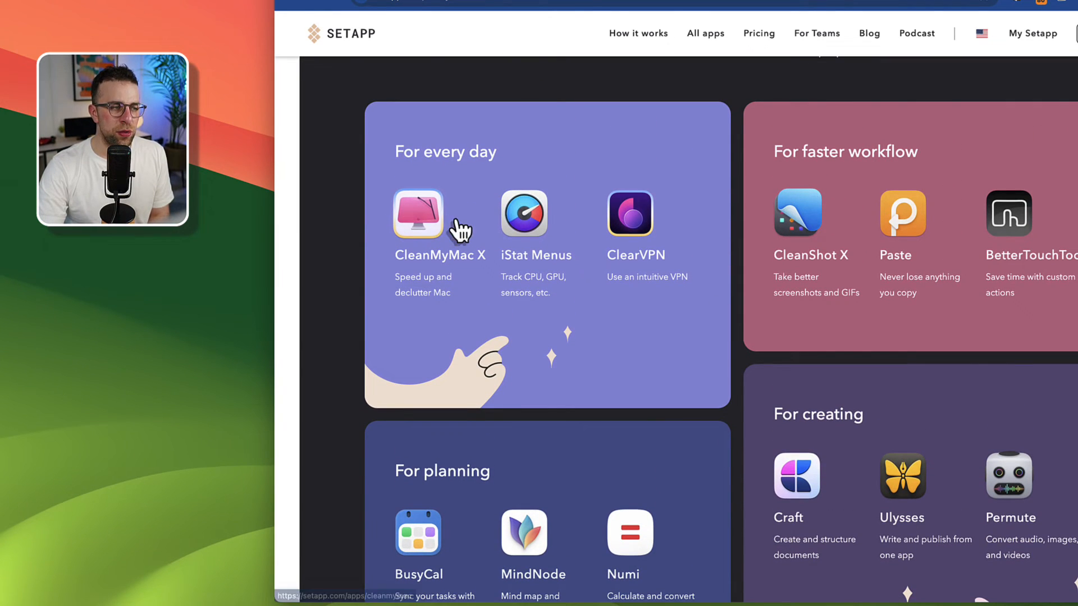
{"action": "mouse_move", "coordinate": [674, 239]}
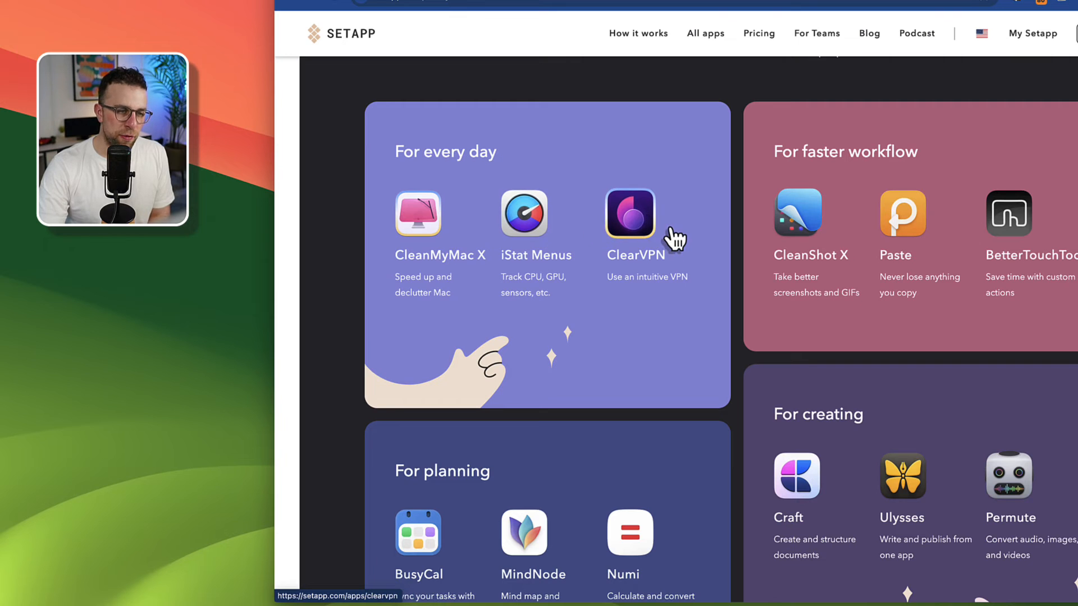
{"action": "scroll", "scroll_direction": "down", "scroll_amount": 3}
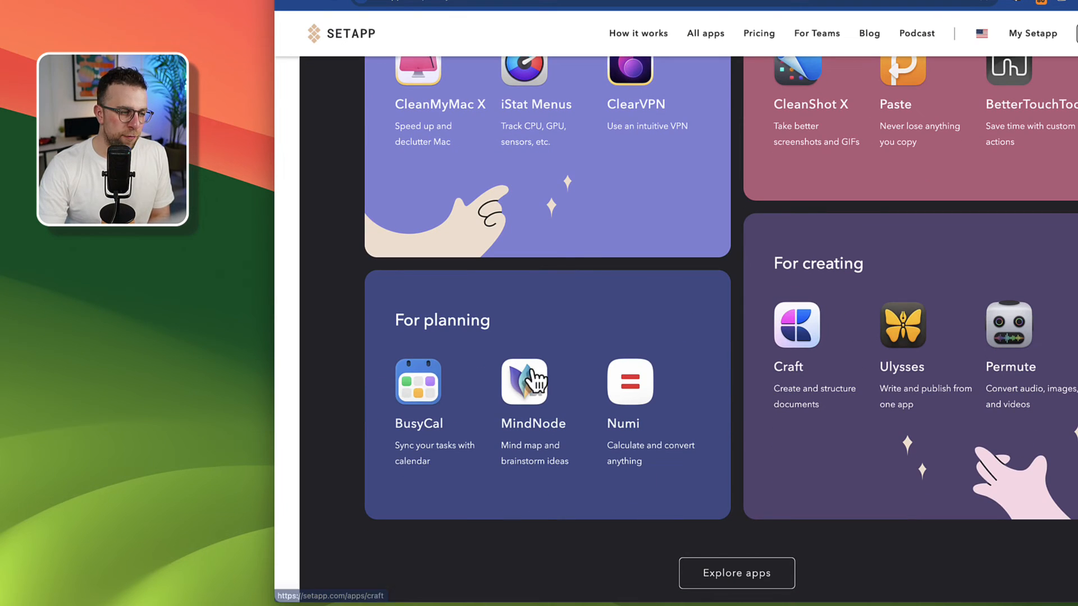
{"action": "mouse_move", "coordinate": [1021, 382]}
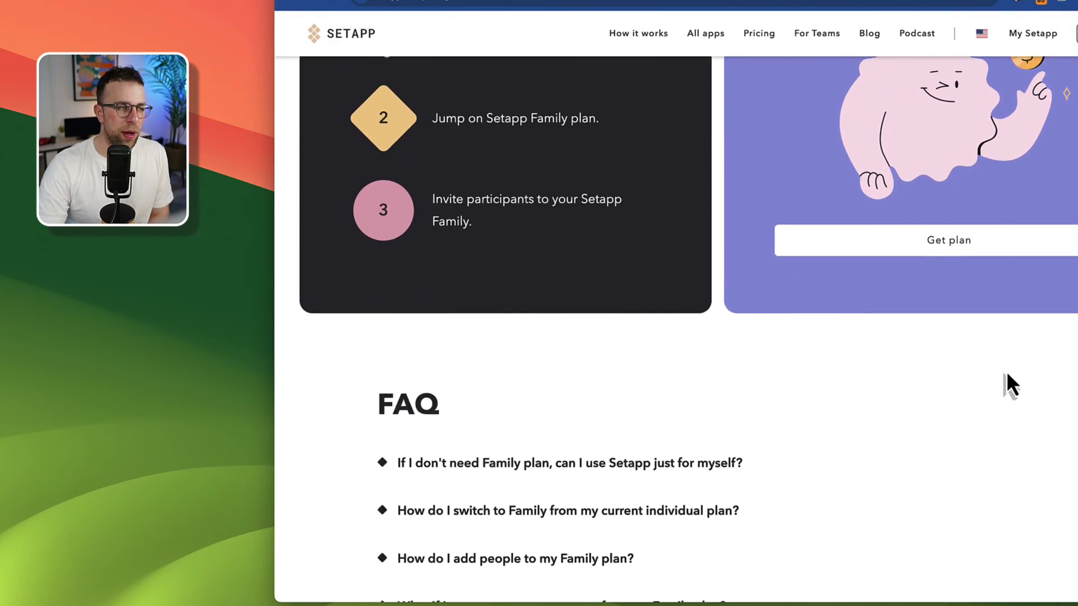
{"action": "scroll", "scroll_direction": "up", "scroll_amount": 3}
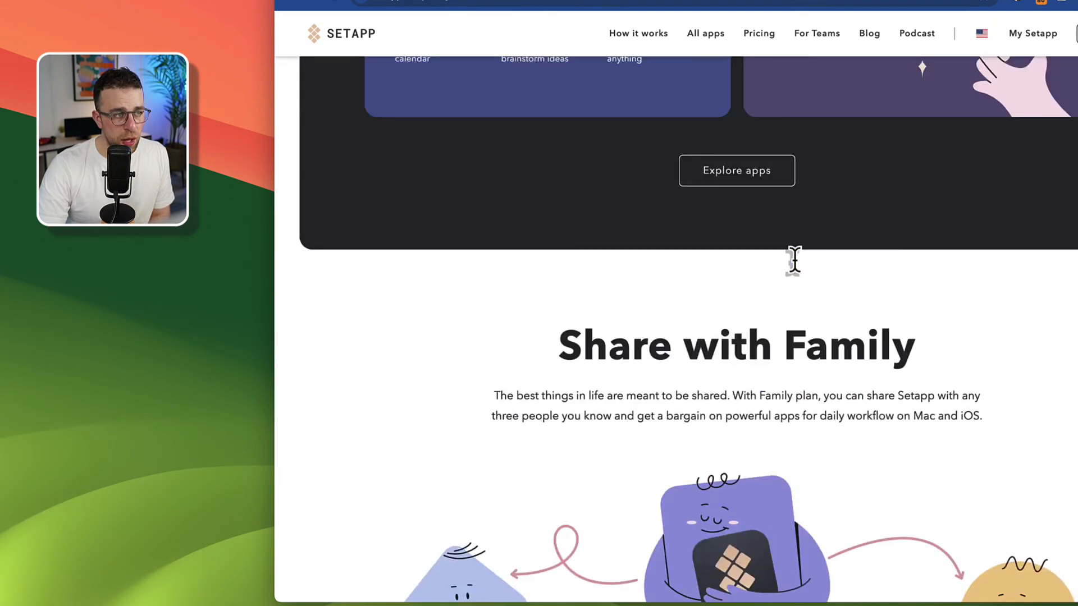
{"action": "scroll", "scroll_direction": "up", "scroll_amount": 3}
{"action": "type", "text": "set"}
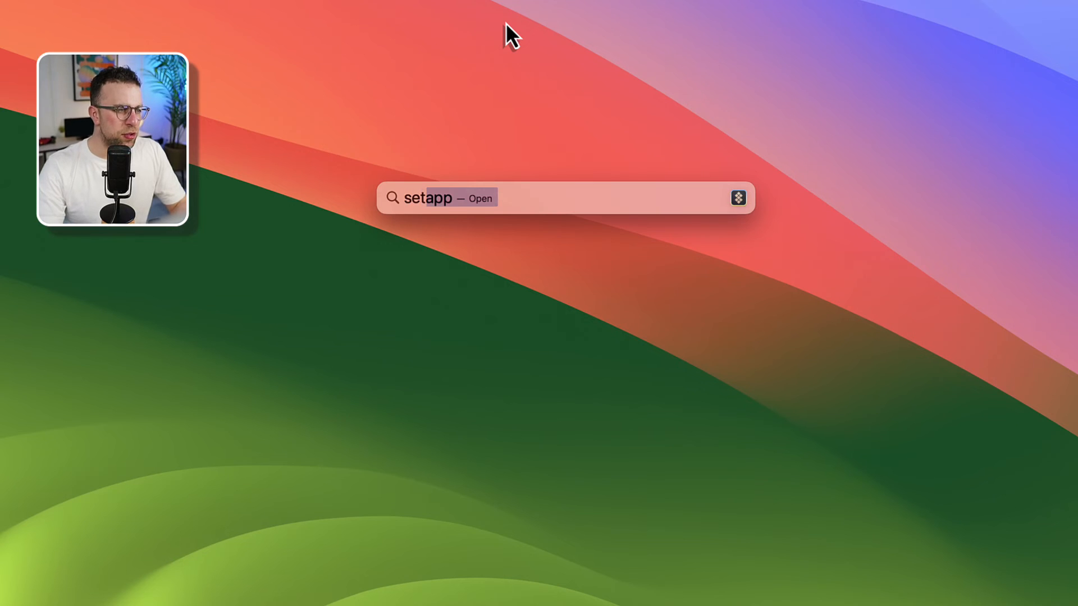
Launch the Setapp app from the Spotlight search for 'setapp'
{"action": "key", "text": "Return"}
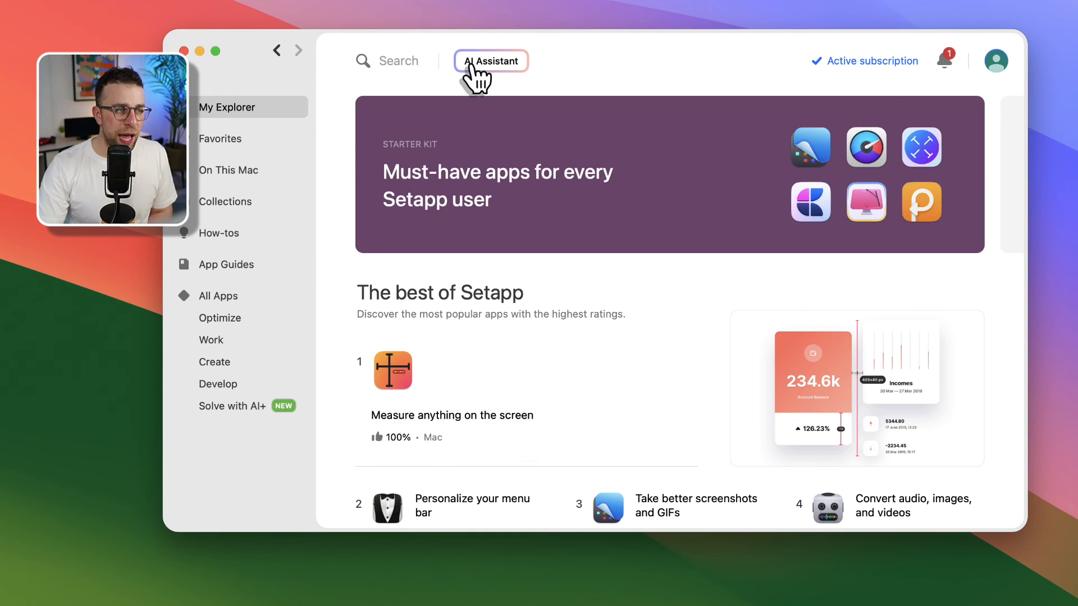
{"action": "left_click", "coordinate": [491, 61]}
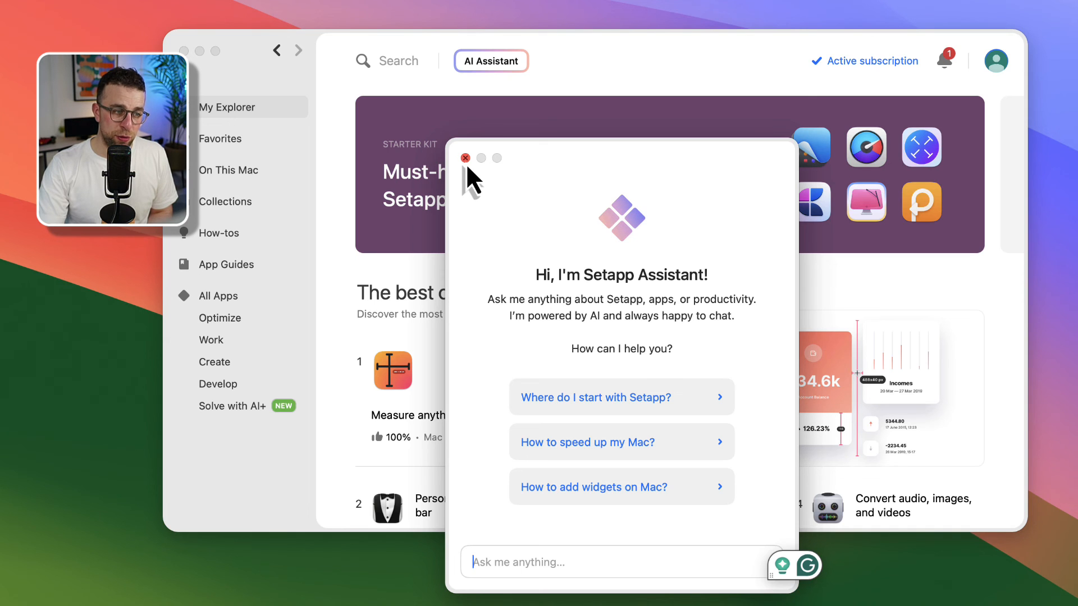
{"action": "left_click", "coordinate": [465, 158]}
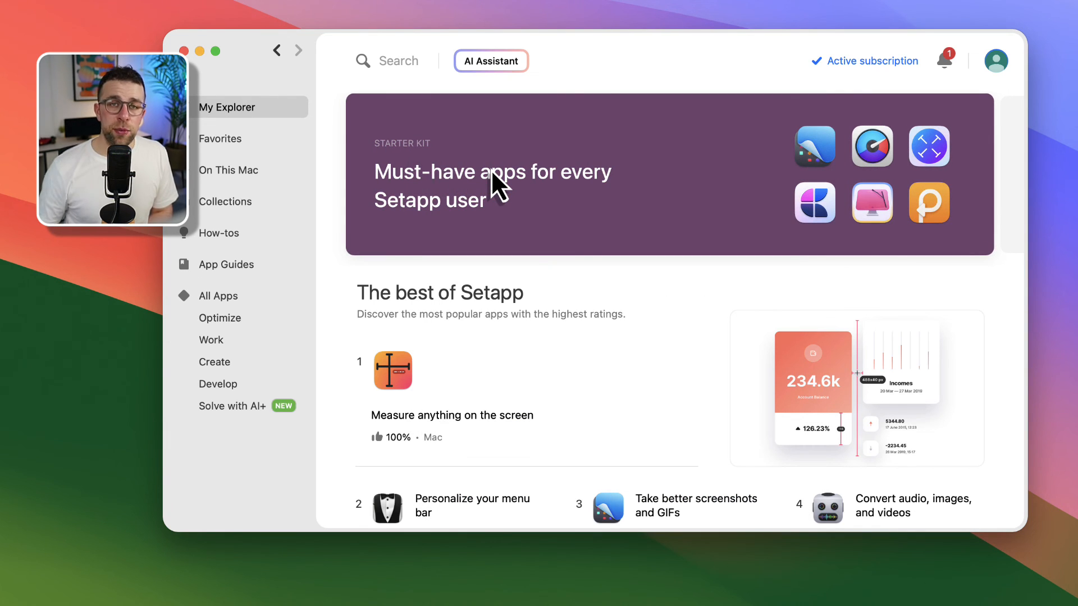